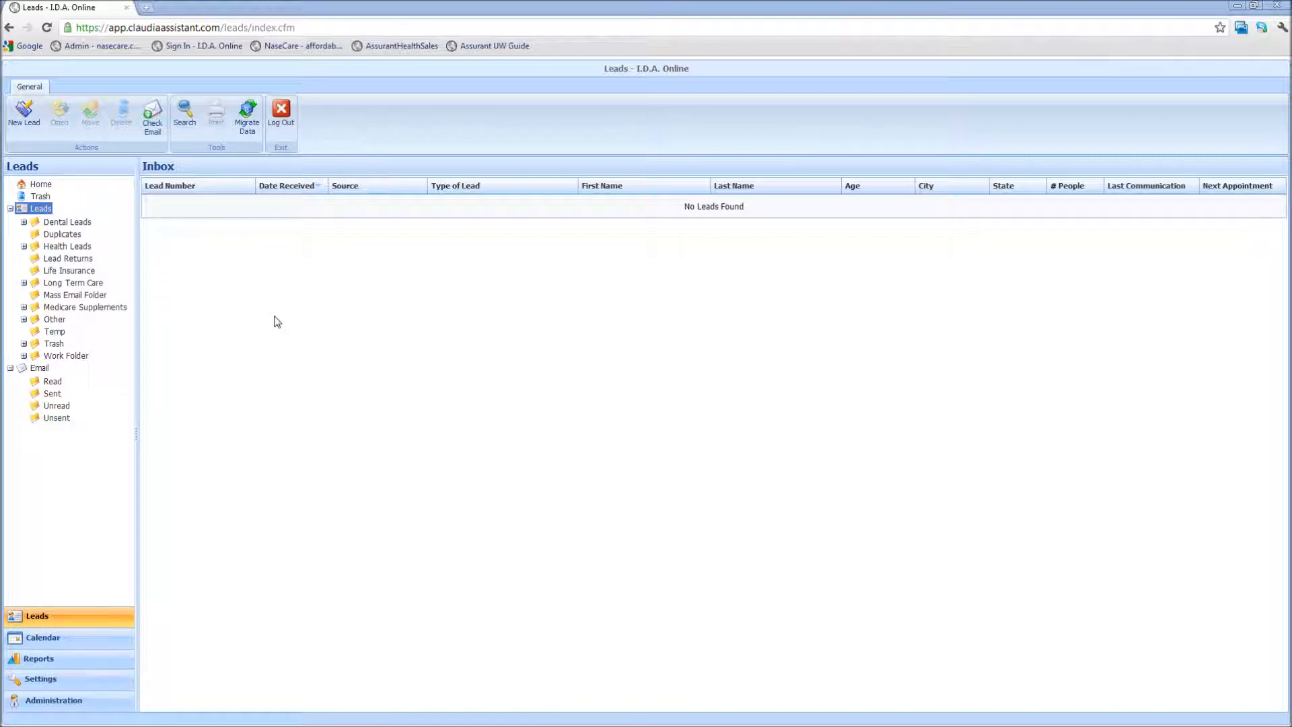
pyautogui.moveTo(296, 443)
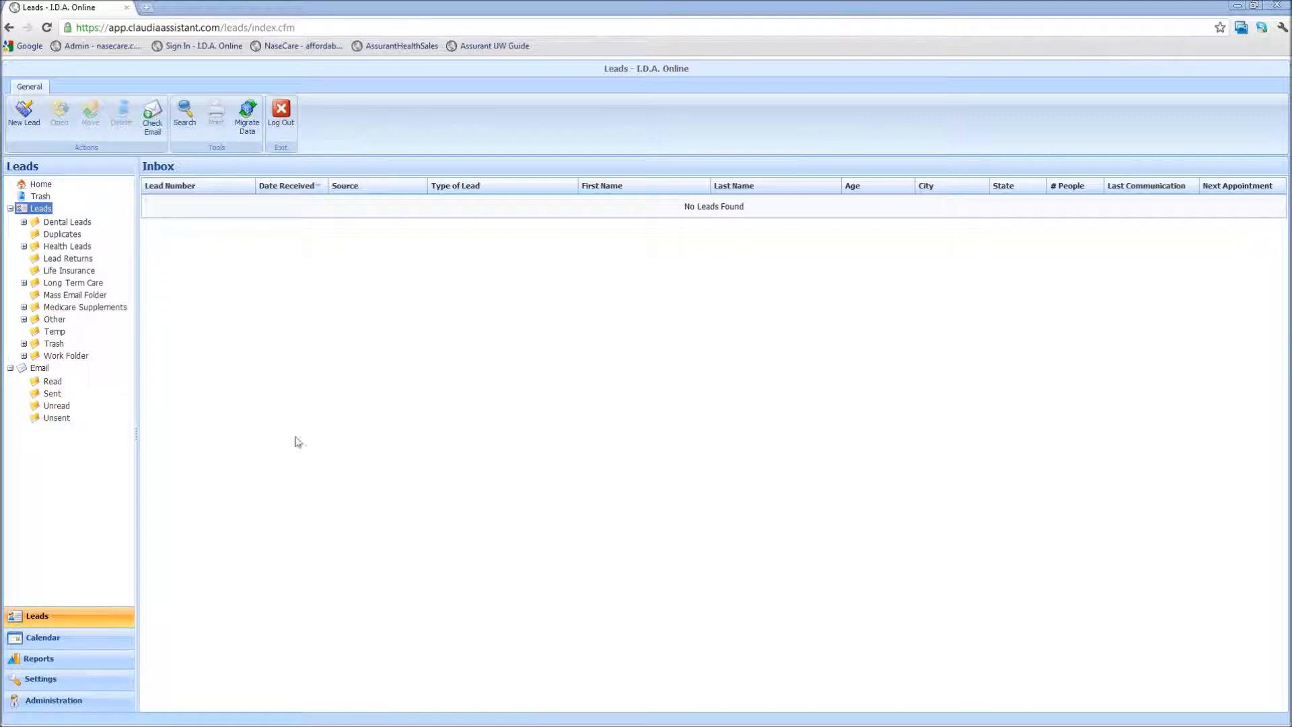
# Step: Leave the Leads inbox and return to the I.D.A. Today home overview
pyautogui.click(36, 615)
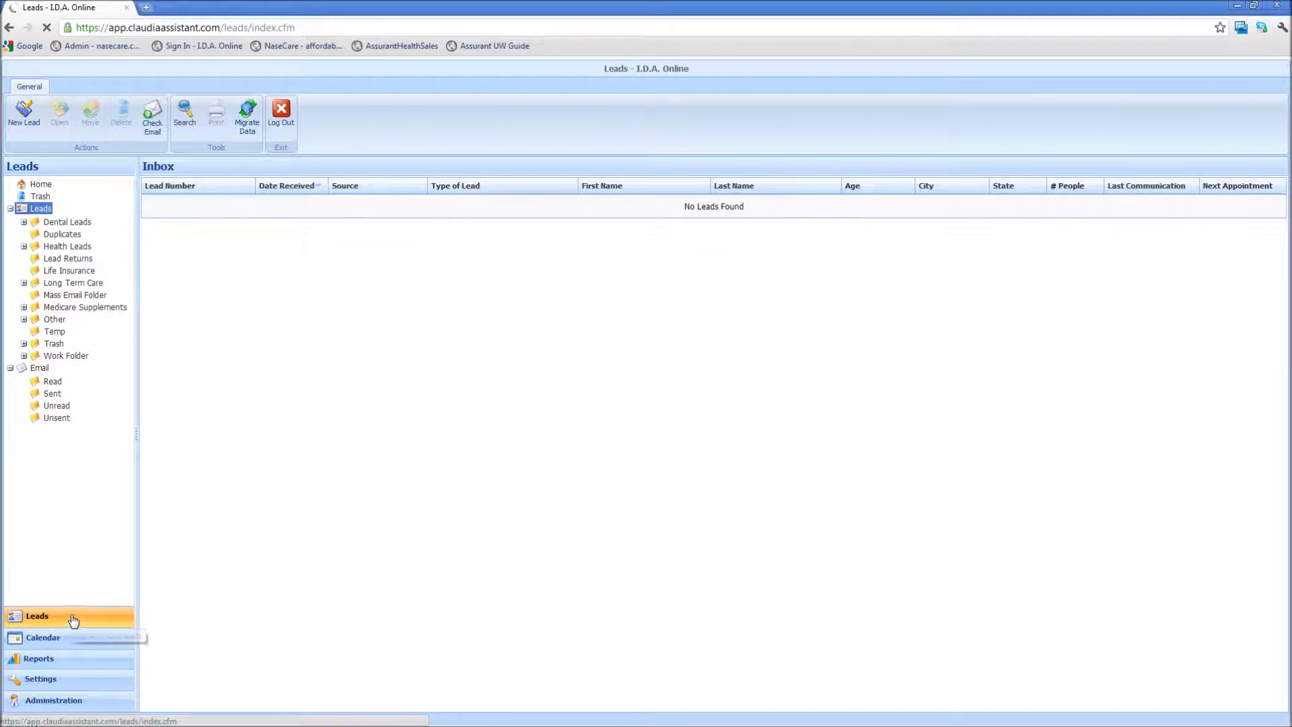
pyautogui.click(39, 184)
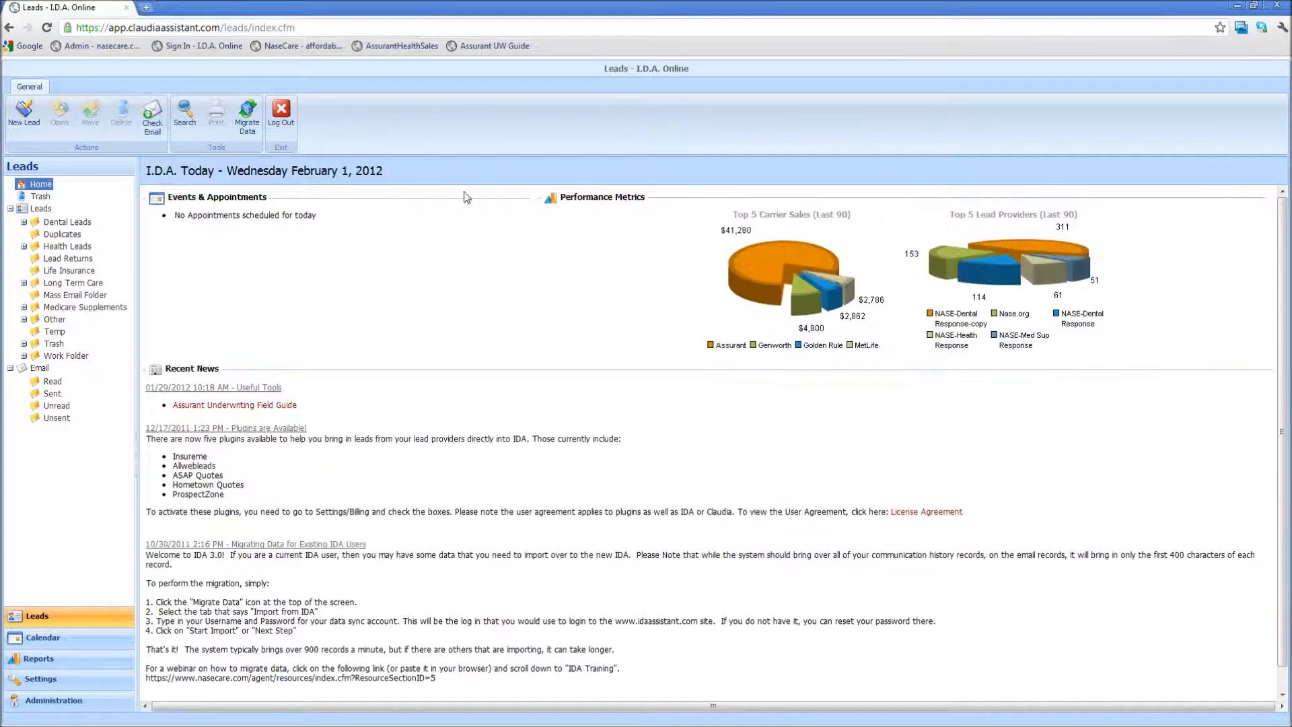
pyautogui.moveTo(280, 305)
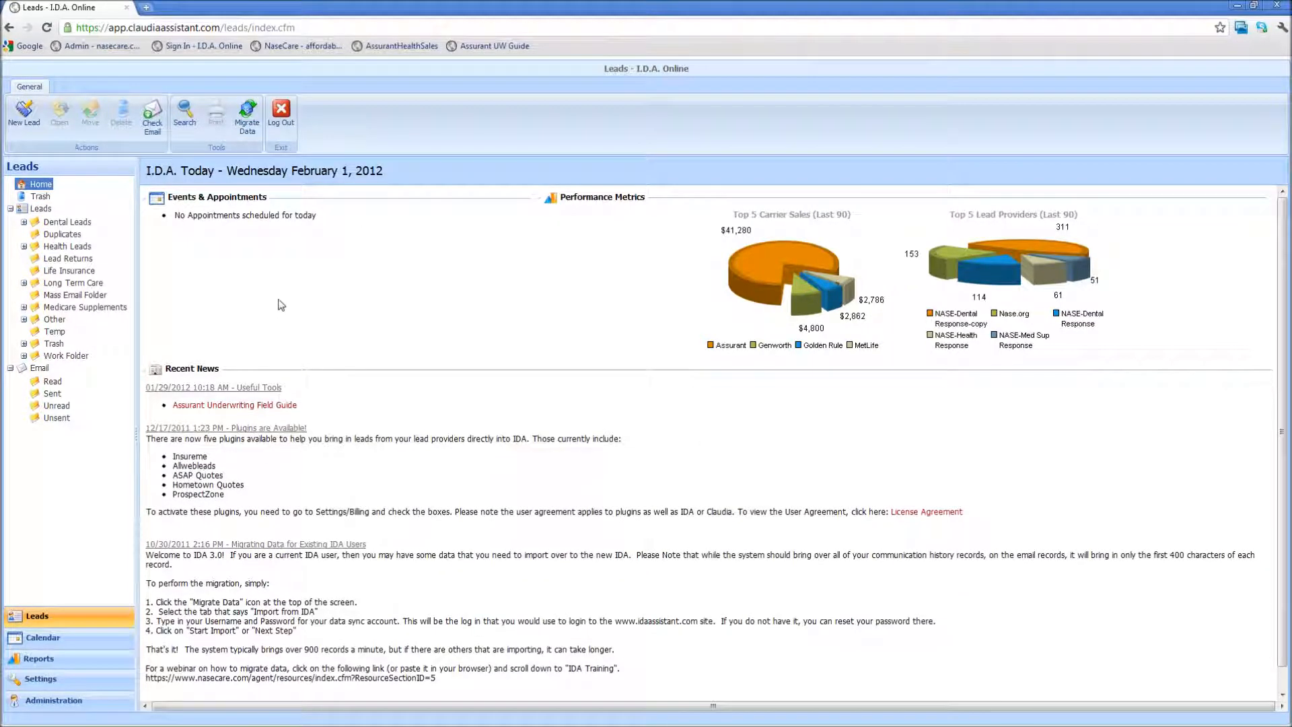
pyautogui.moveTo(246, 115)
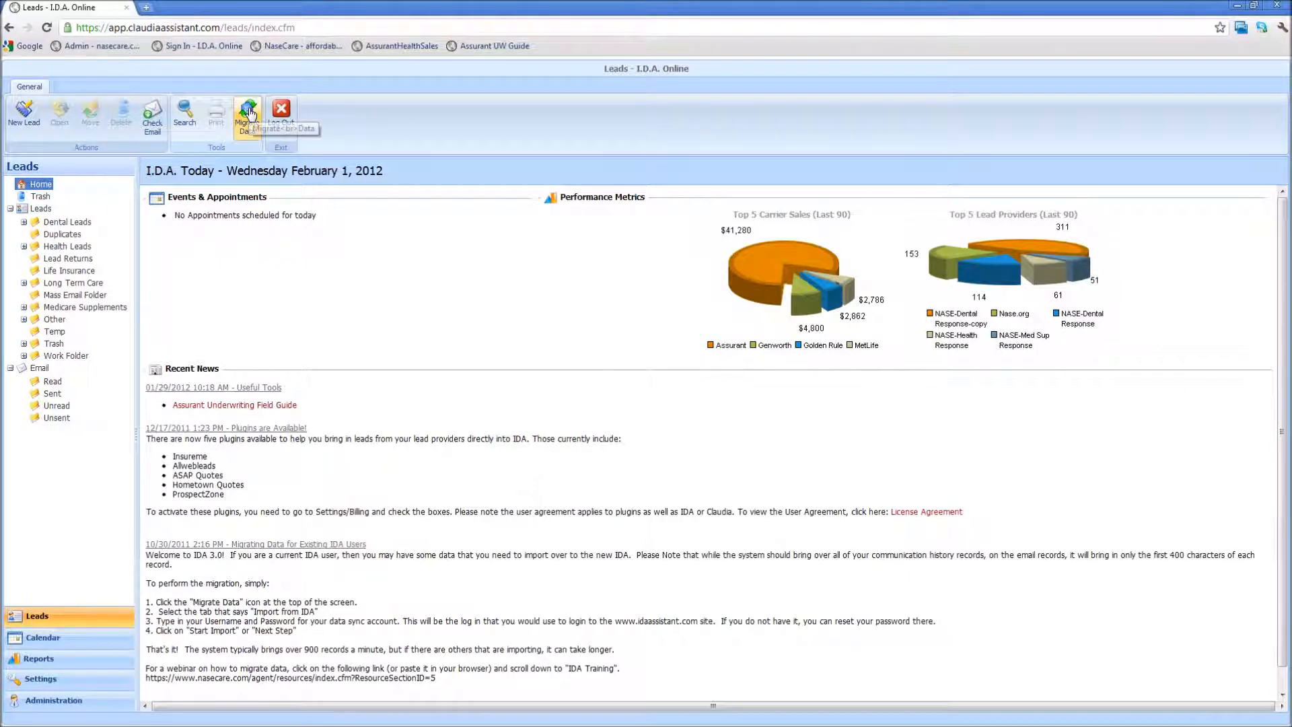
# Step: Bring up the Data Migration window from the Migrate Data toolbar button and reposition it
pyautogui.click(248, 112)
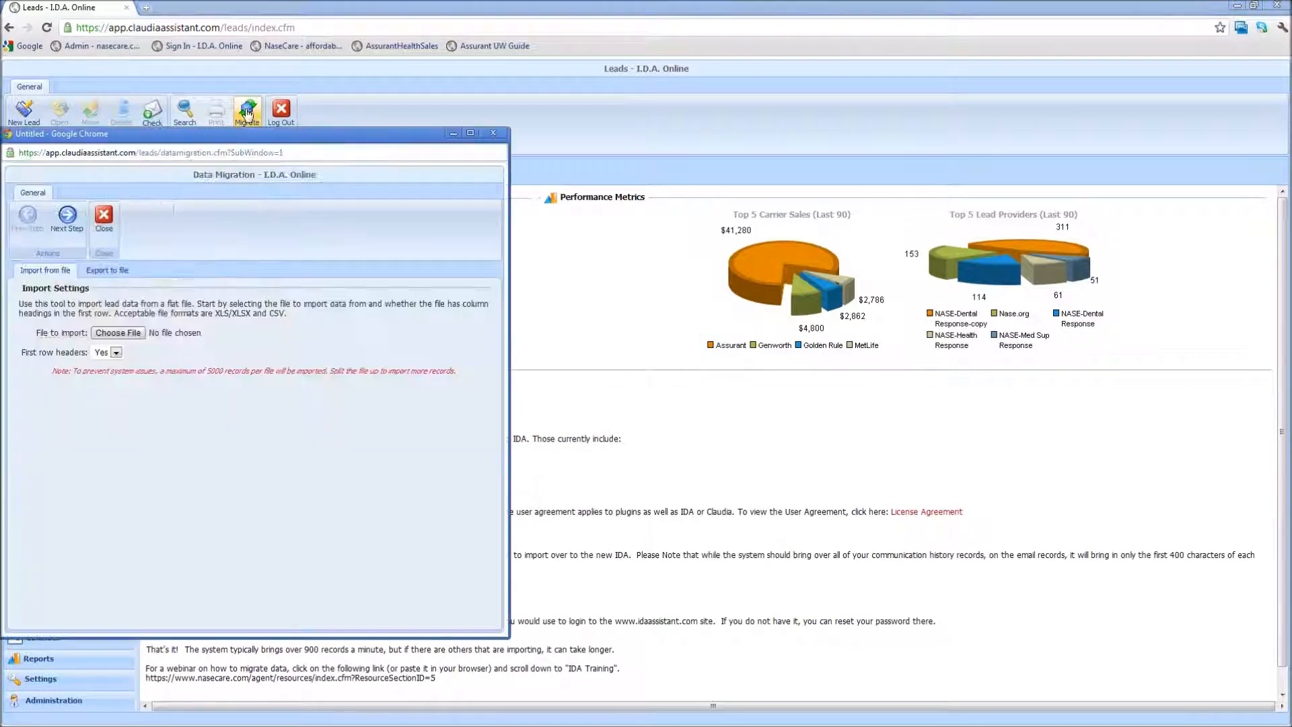
pyautogui.moveTo(256, 134); pyautogui.dragTo(334, 104)
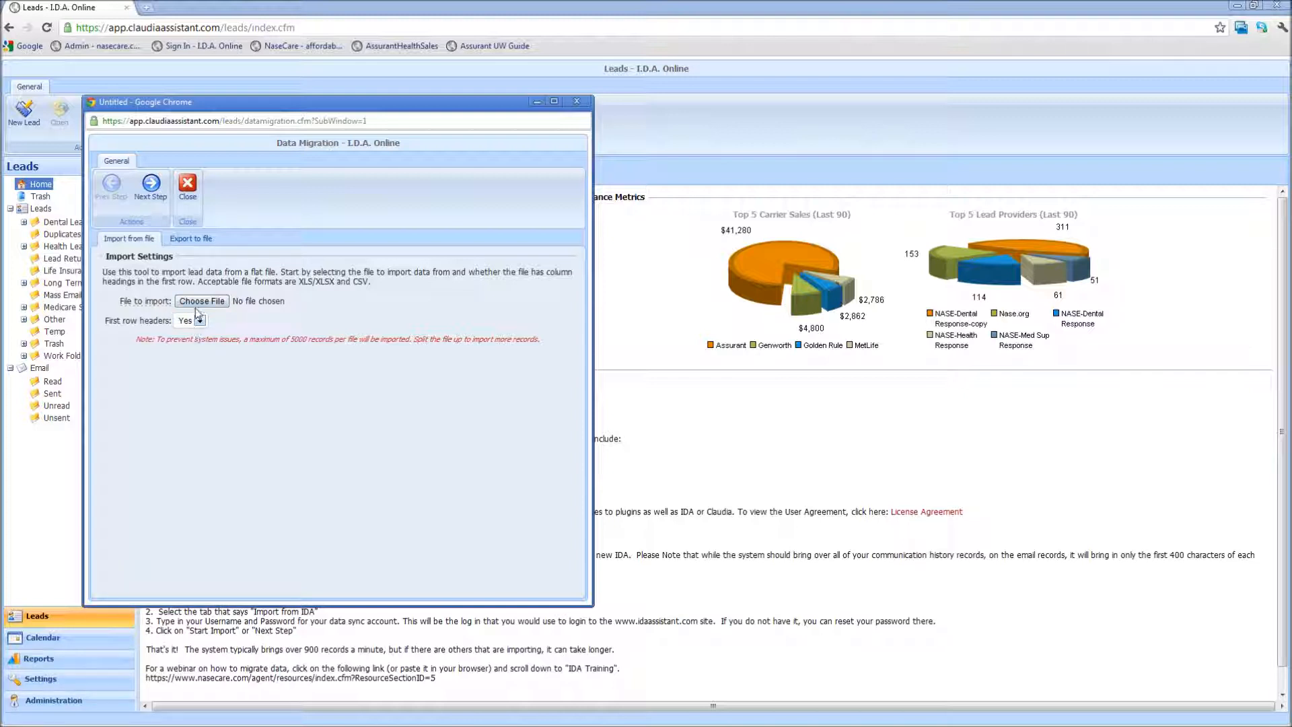
pyautogui.moveTo(310, 292)
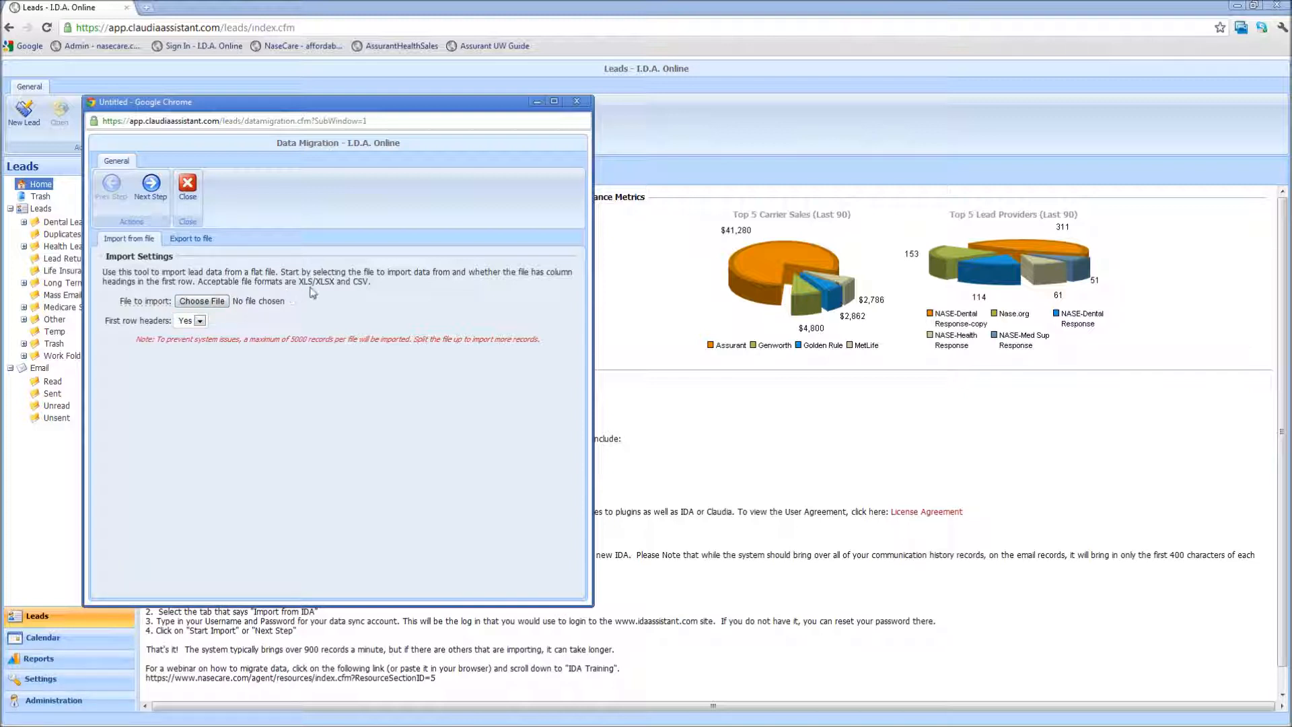
pyautogui.moveTo(332, 293)
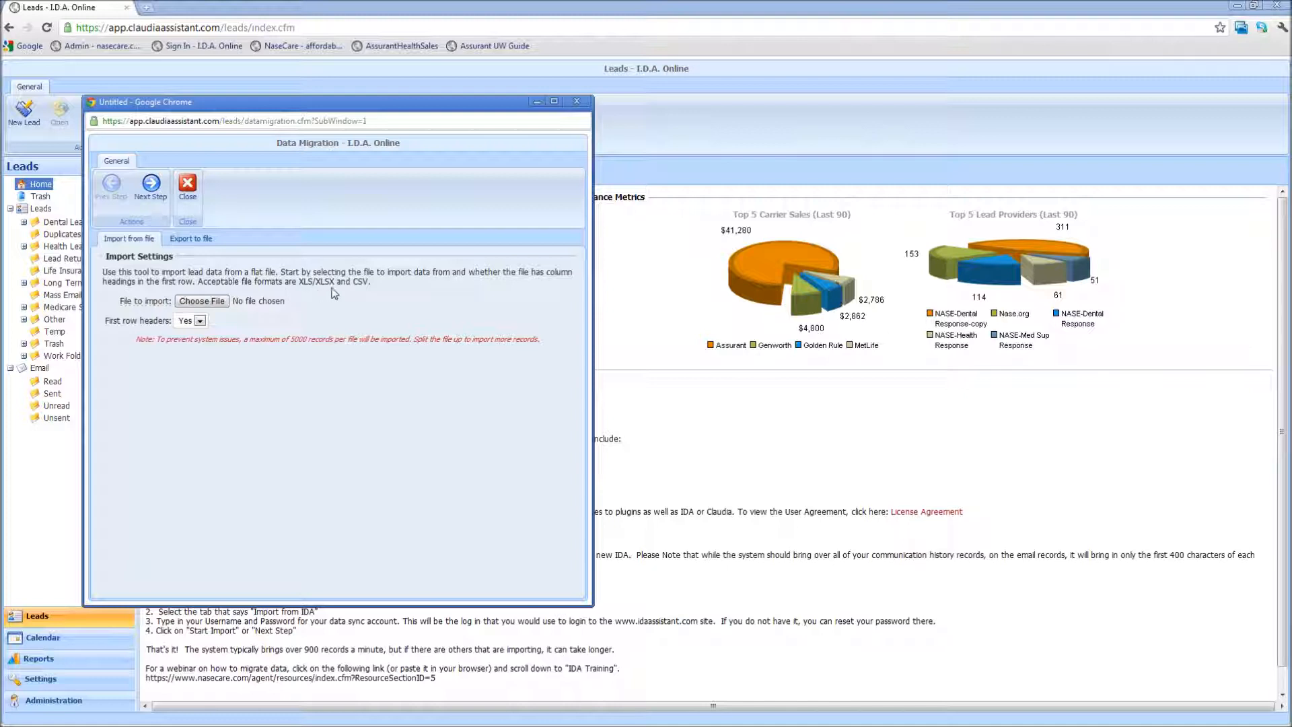
pyautogui.moveTo(362, 294)
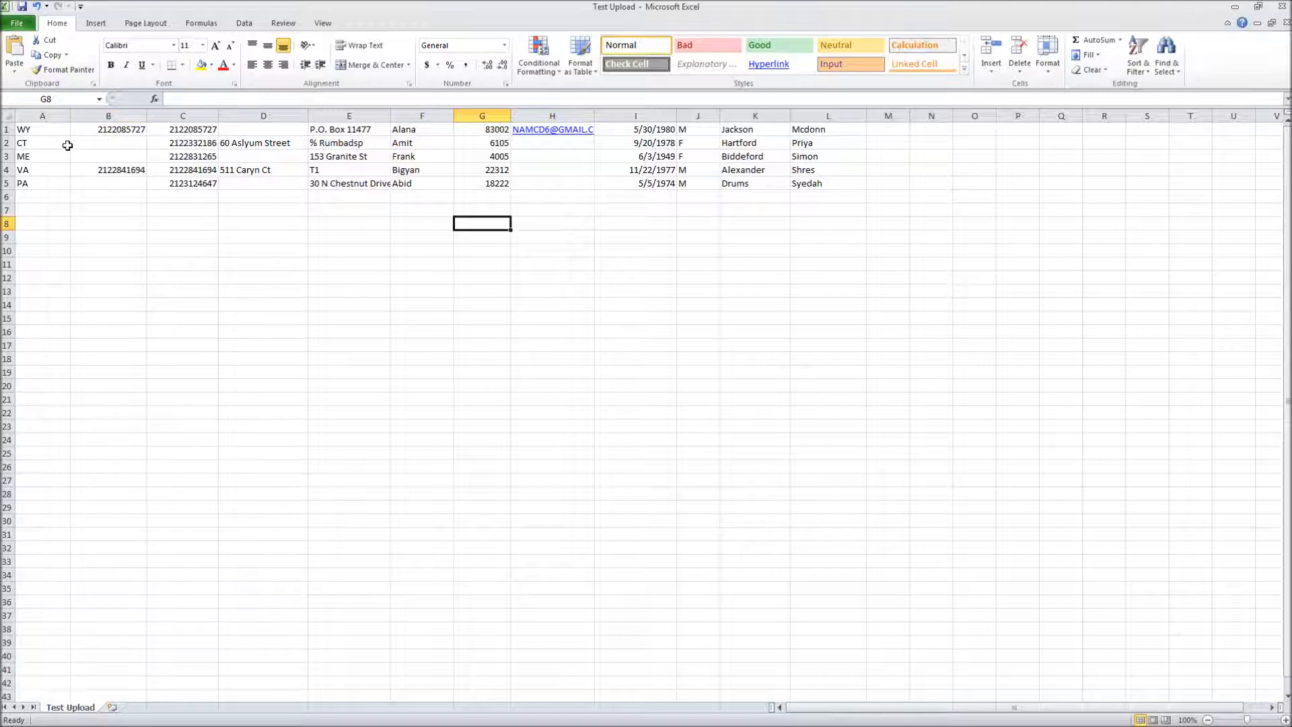
pyautogui.moveTo(42, 130); pyautogui.dragTo(42, 183)
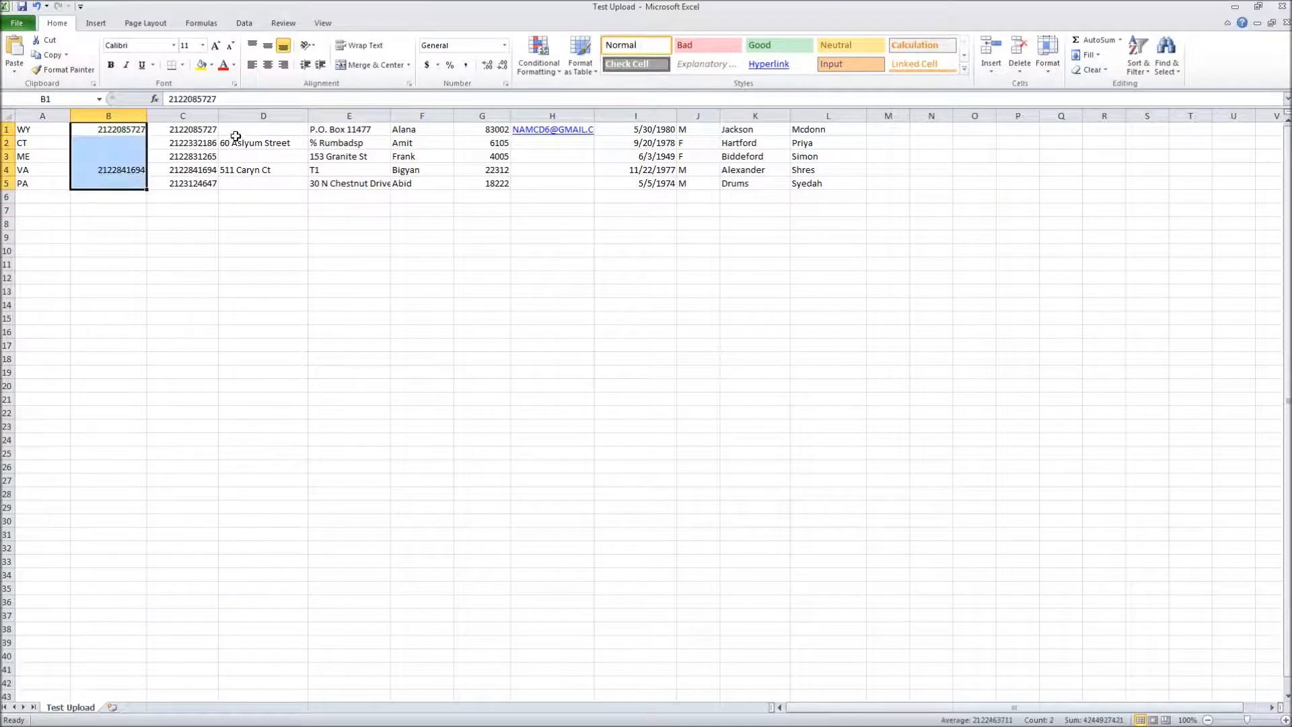
pyautogui.click(263, 129)
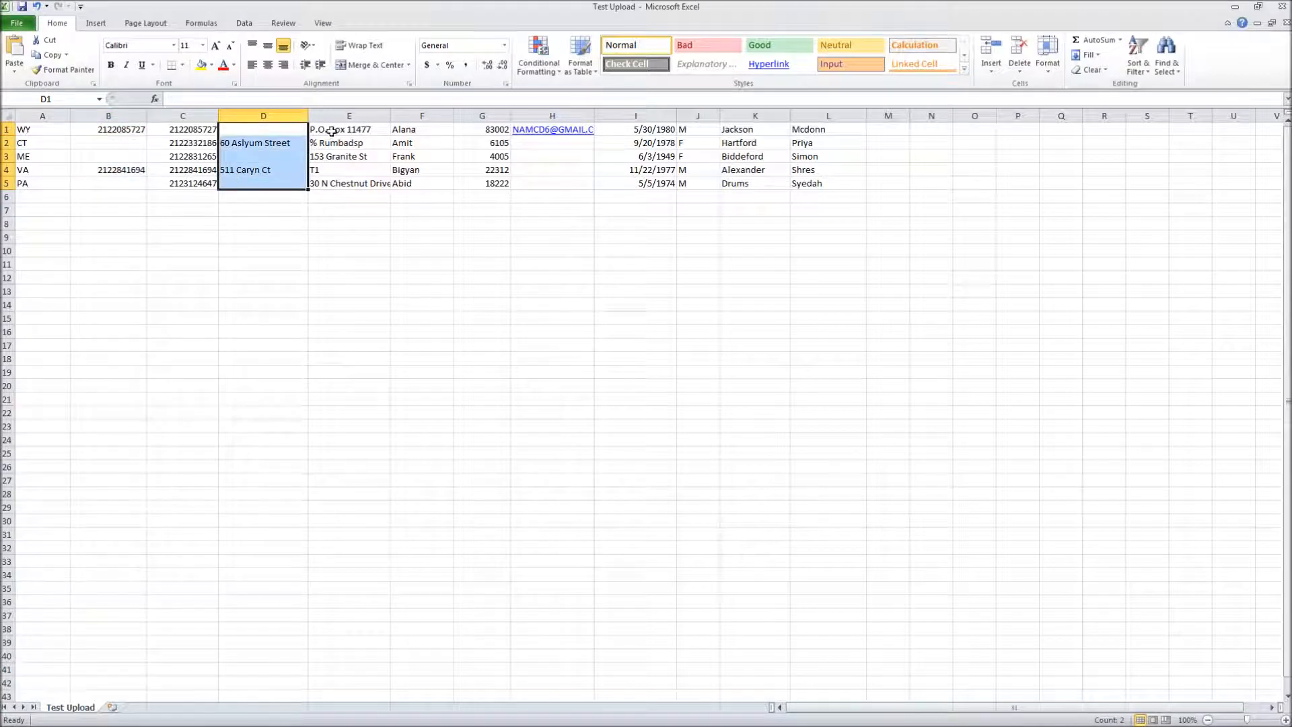
pyautogui.click(348, 129)
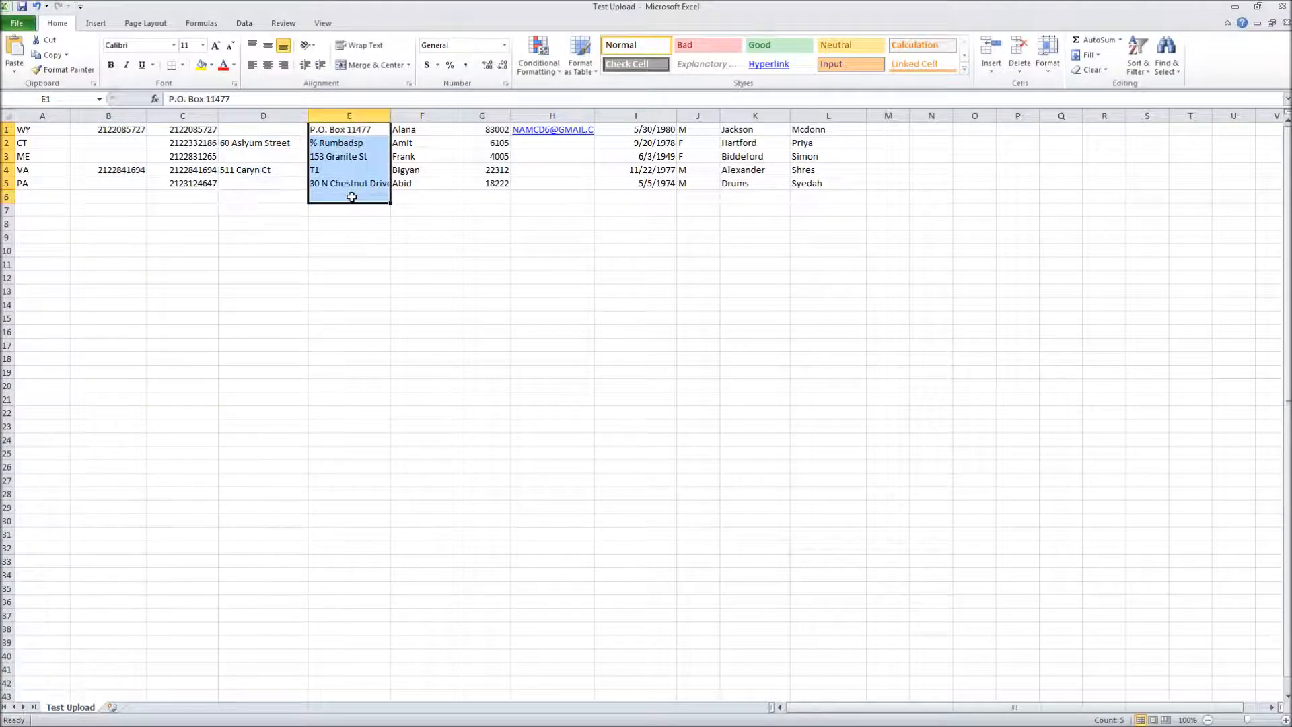
pyautogui.click(421, 129)
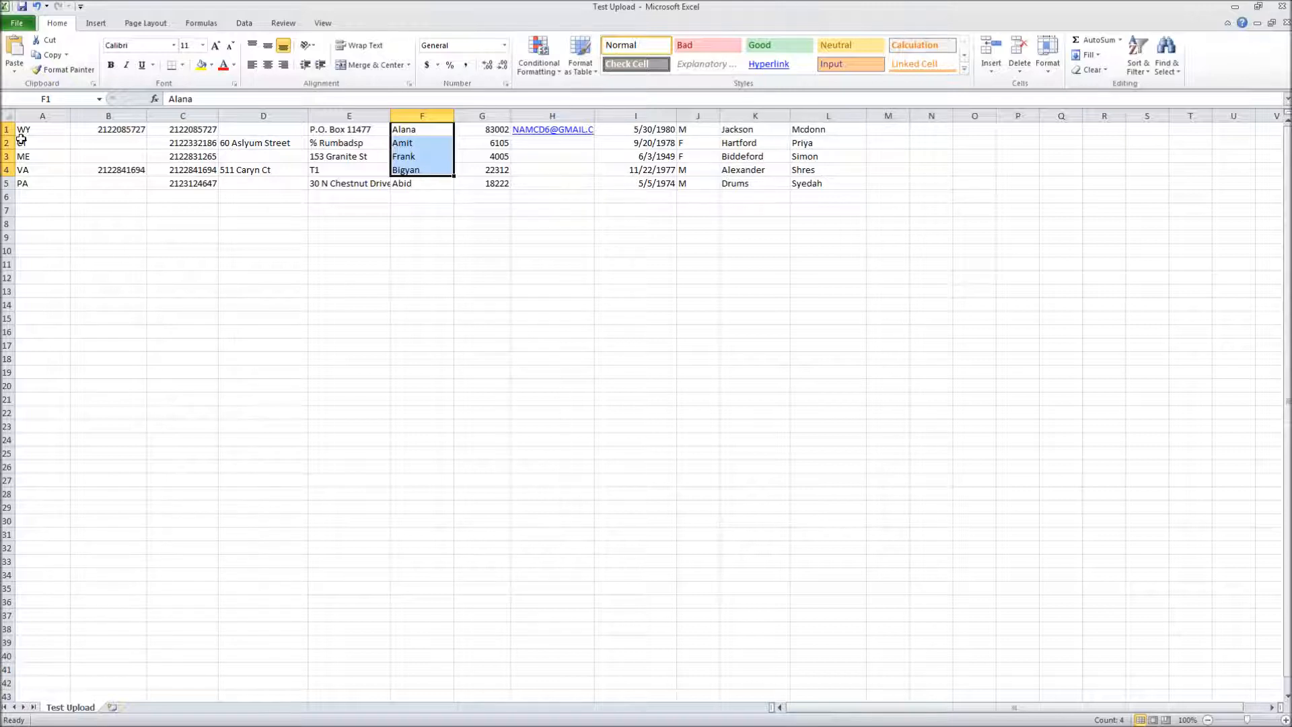
pyautogui.click(5, 129)
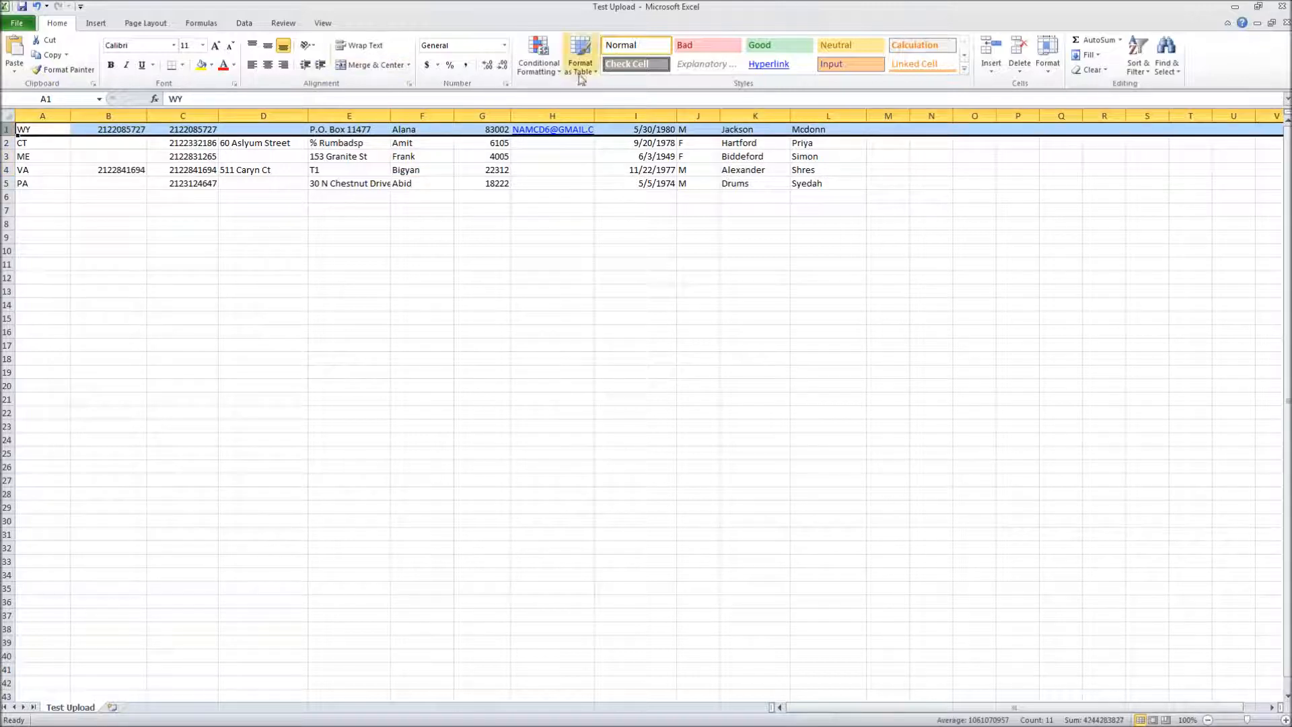
pyautogui.moveTo(989, 56)
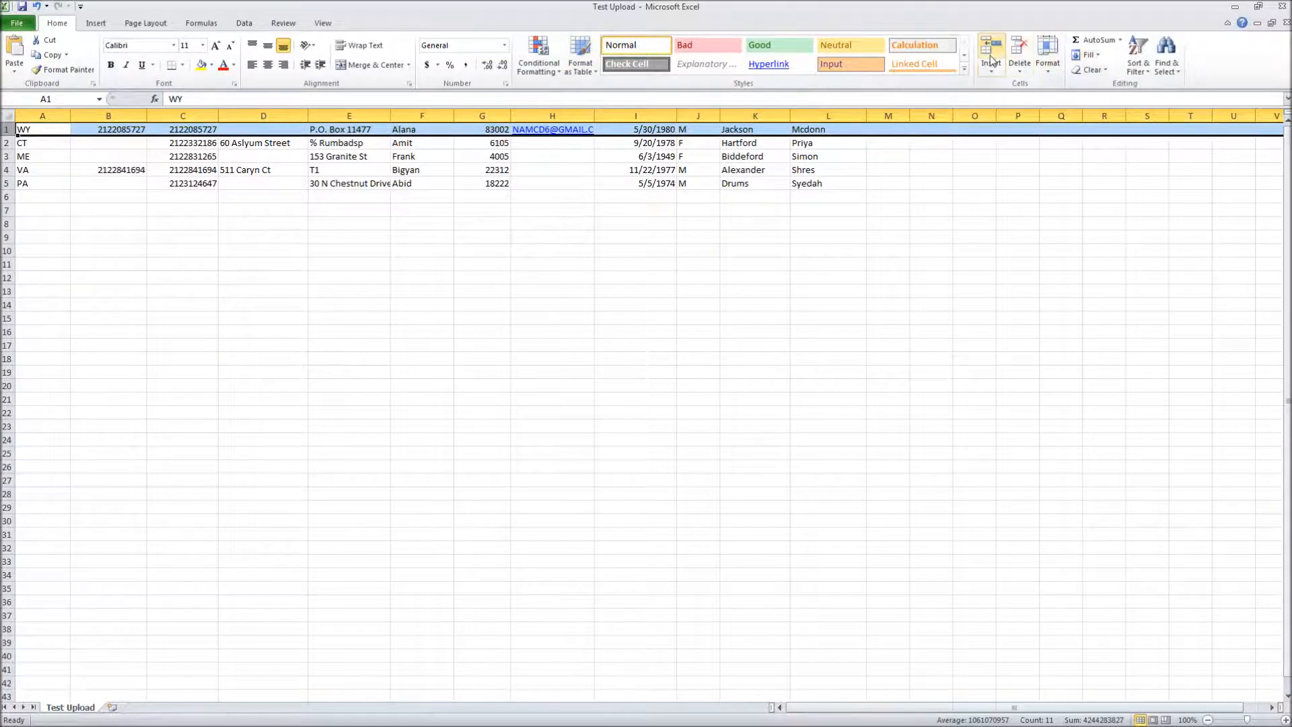
# Step: Insert a header row and label columns Phone, Street, Email, Birthdat and Gen
pyautogui.click(989, 58)
pyautogui.write('State')
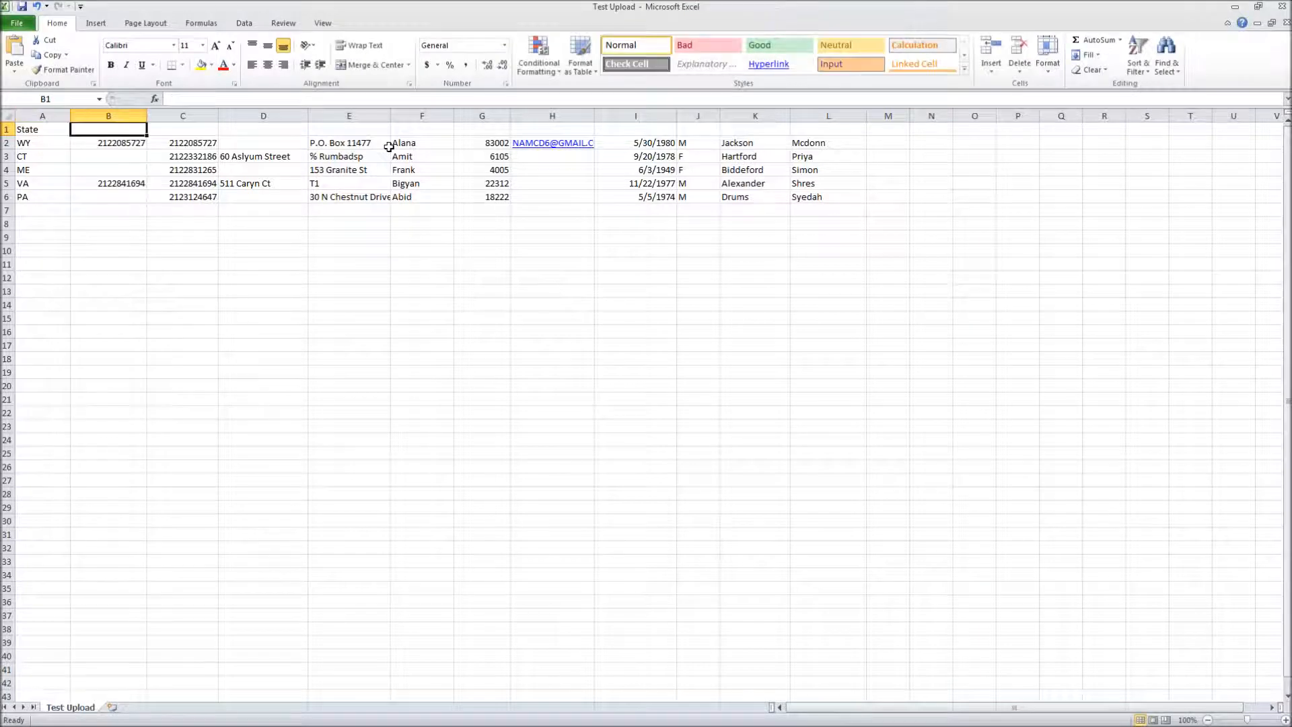
pyautogui.write('Phone2')
pyautogui.click(183, 128)
pyautogui.write('Phone1')
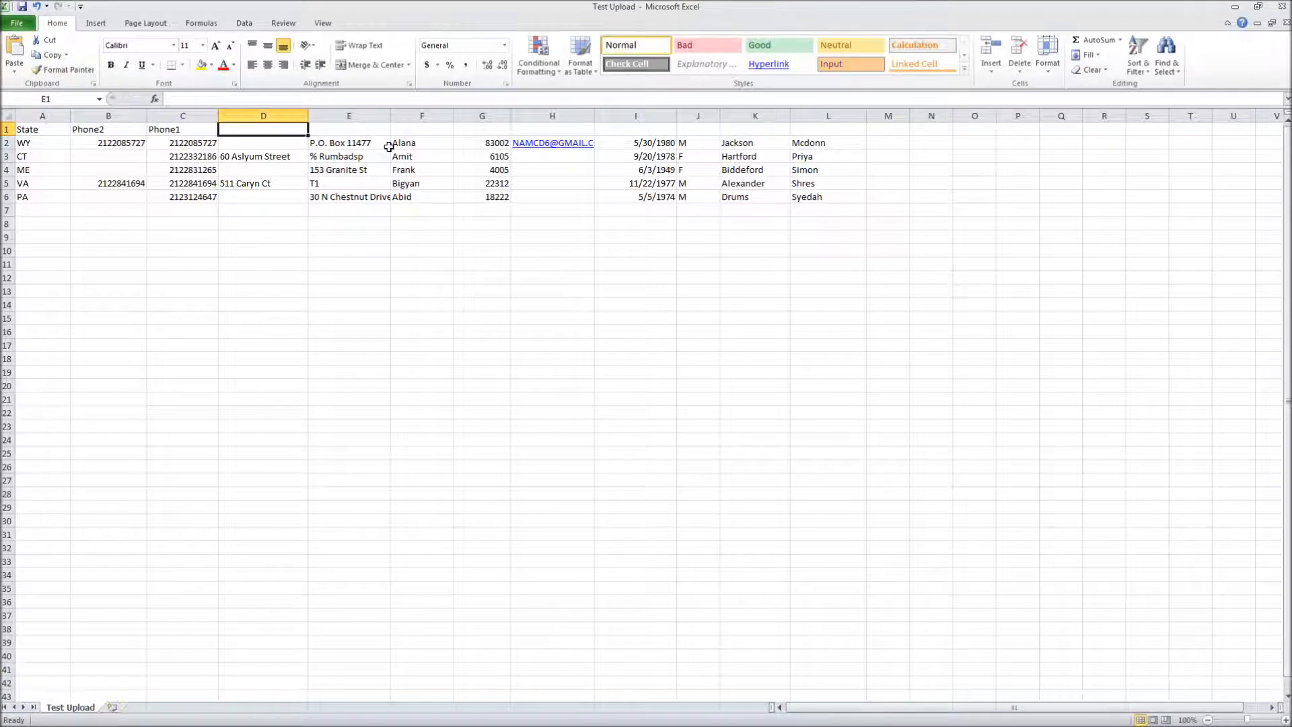
pyautogui.click(348, 130)
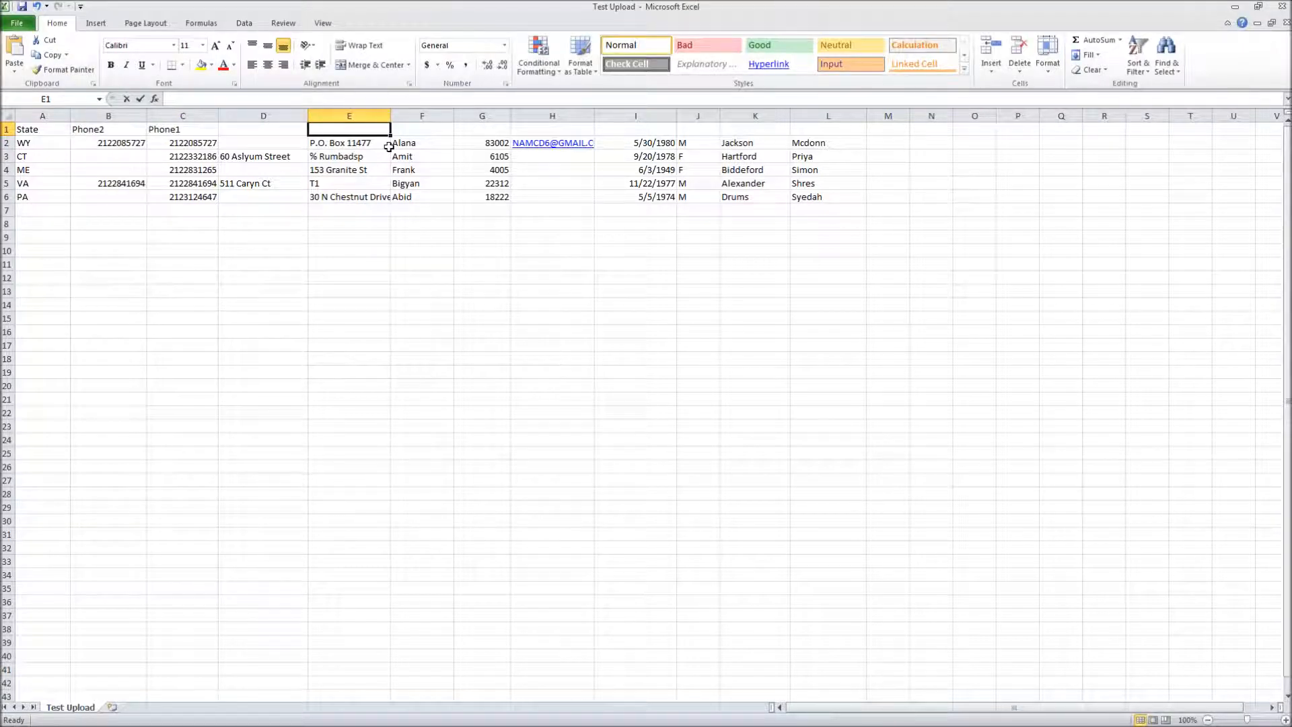
pyautogui.write('Street1')
pyautogui.click(422, 128)
pyautogui.write('City')
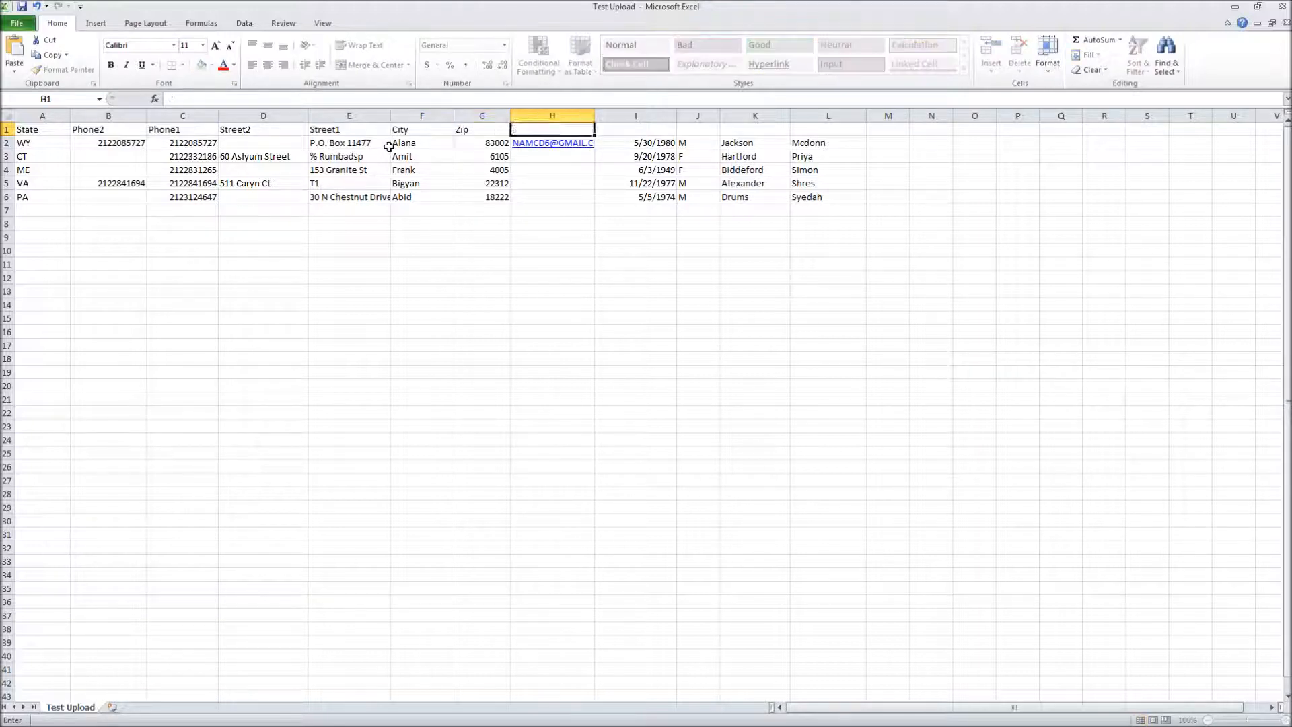
pyautogui.write('Email')
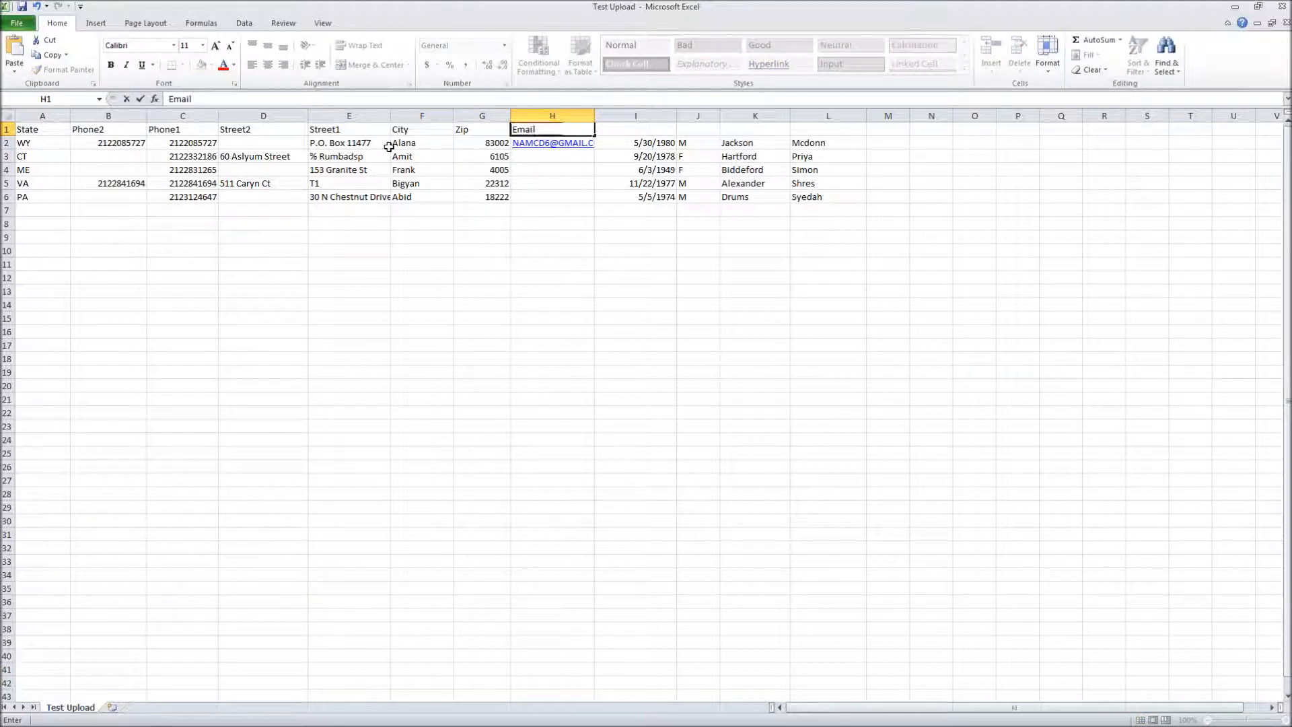
pyautogui.click(634, 129)
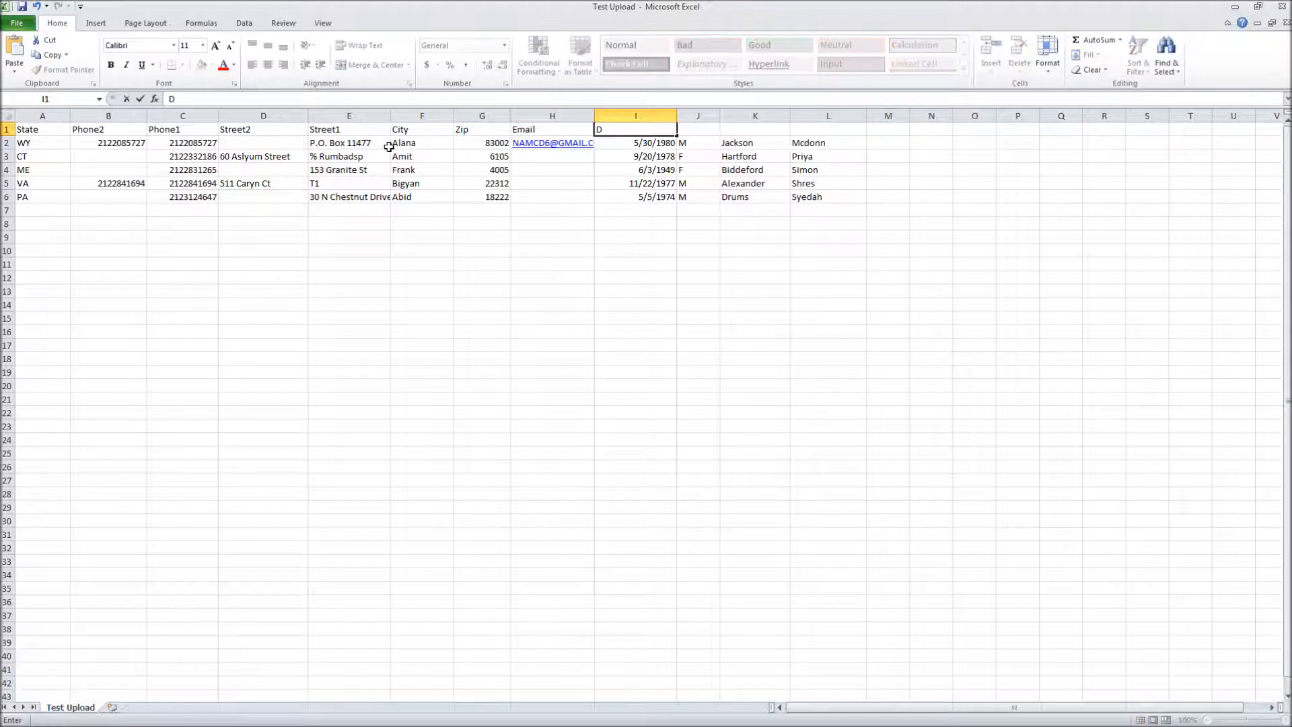
pyautogui.write('Birthdat')
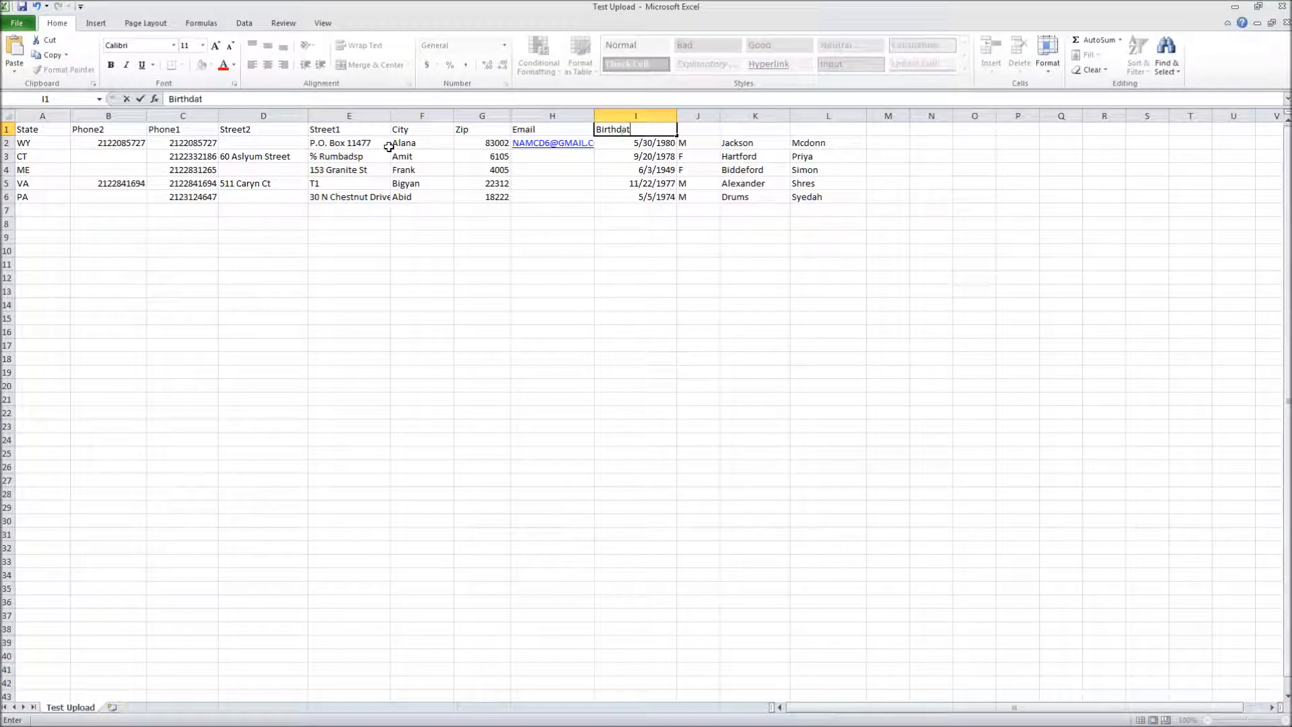
pyautogui.write('Gen')
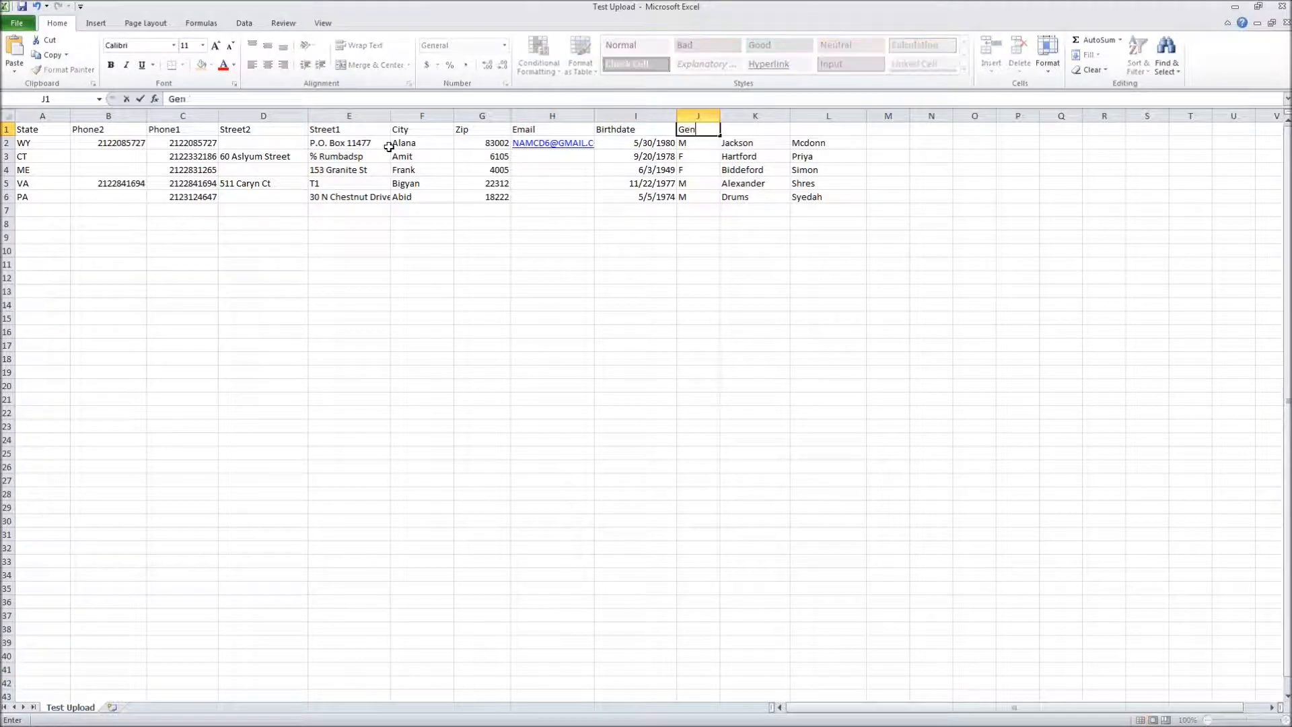
# Step: Label columns K and L as Last Name and Firstname
pyautogui.press('Return')
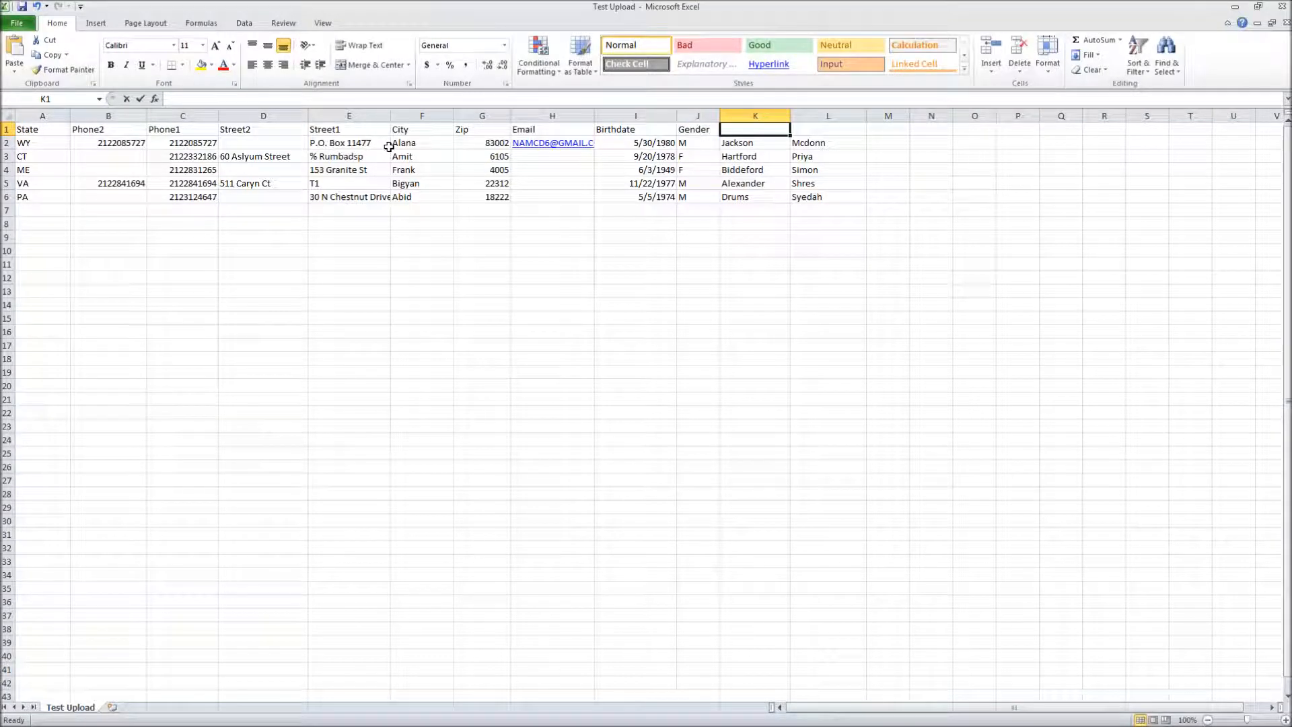
pyautogui.write('Last Name')
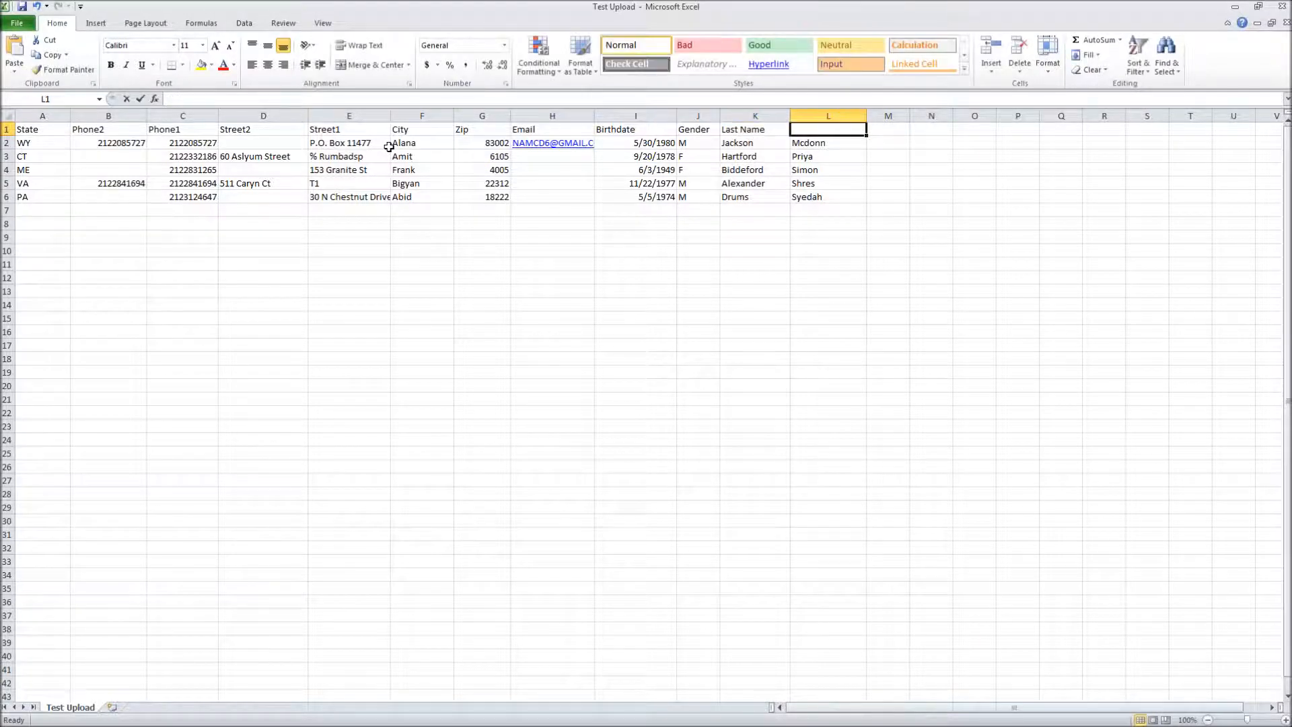
pyautogui.write('Firstname')
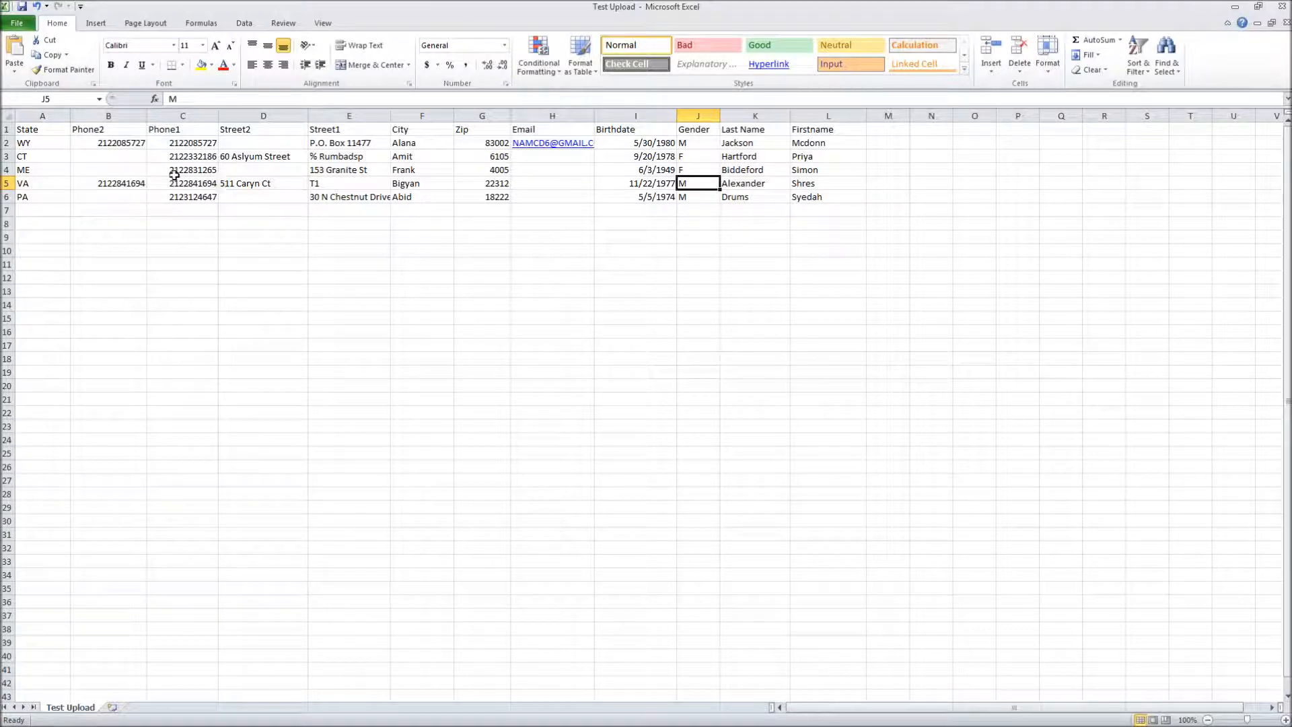
# Step: Start Save As and pick the existing Test Upload file in Documents to overwrite
pyautogui.click(16, 22)
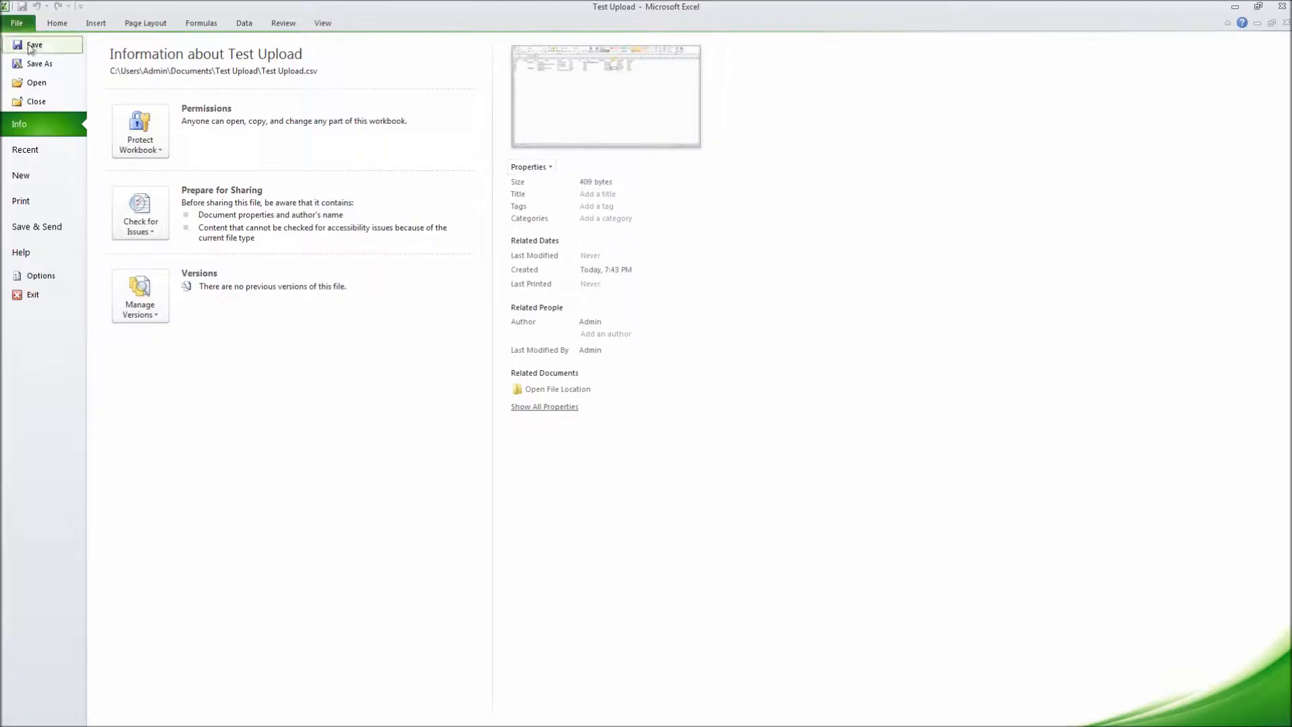
pyautogui.click(39, 63)
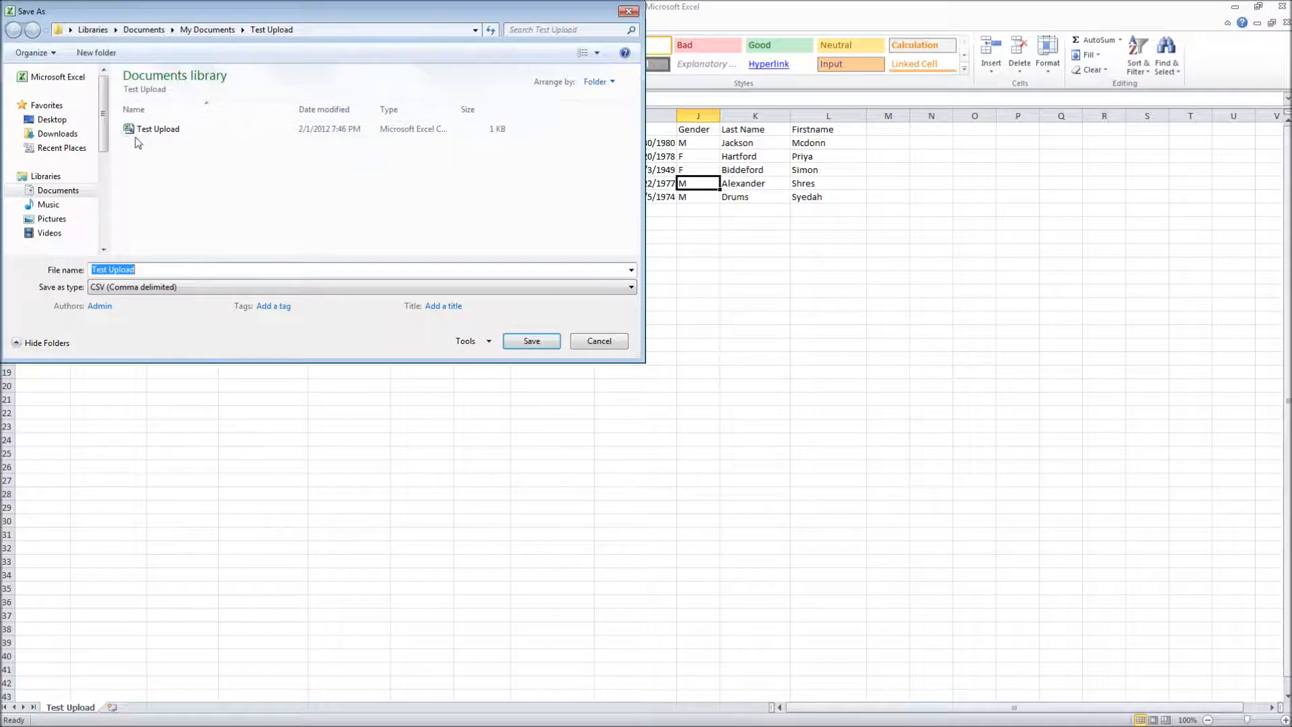
pyautogui.click(58, 189)
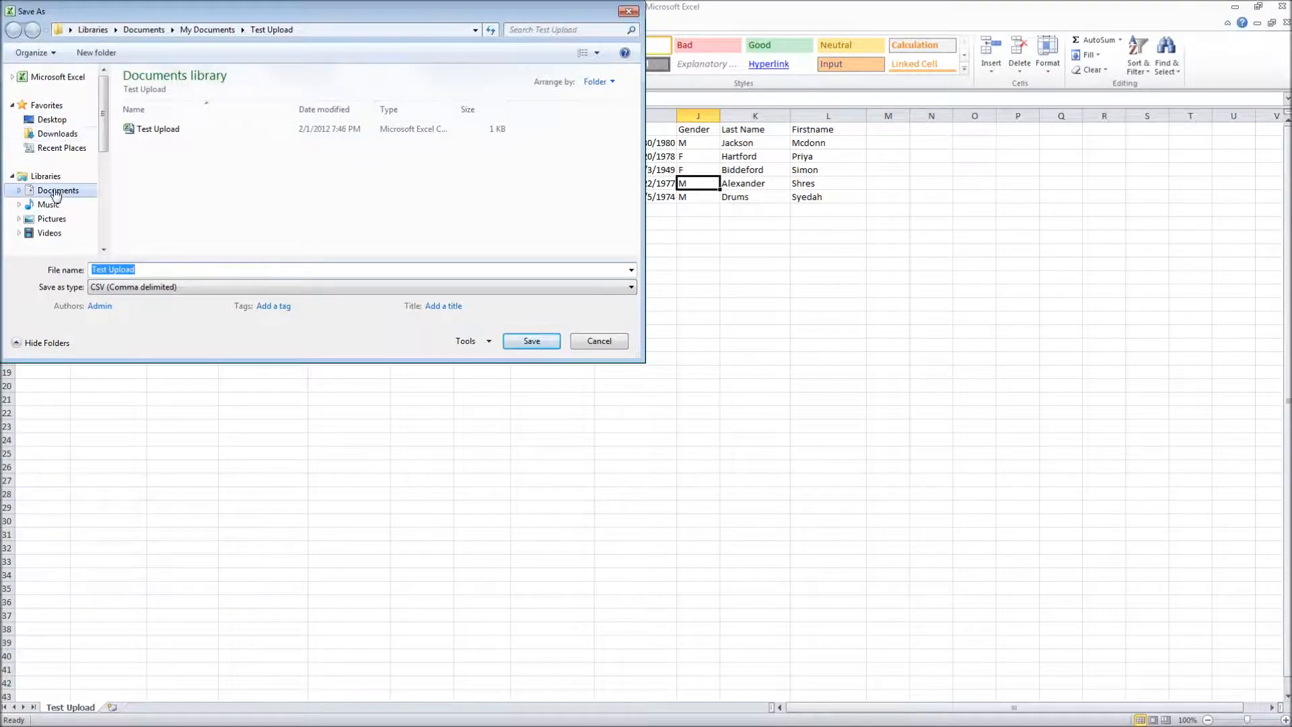
pyautogui.click(159, 129)
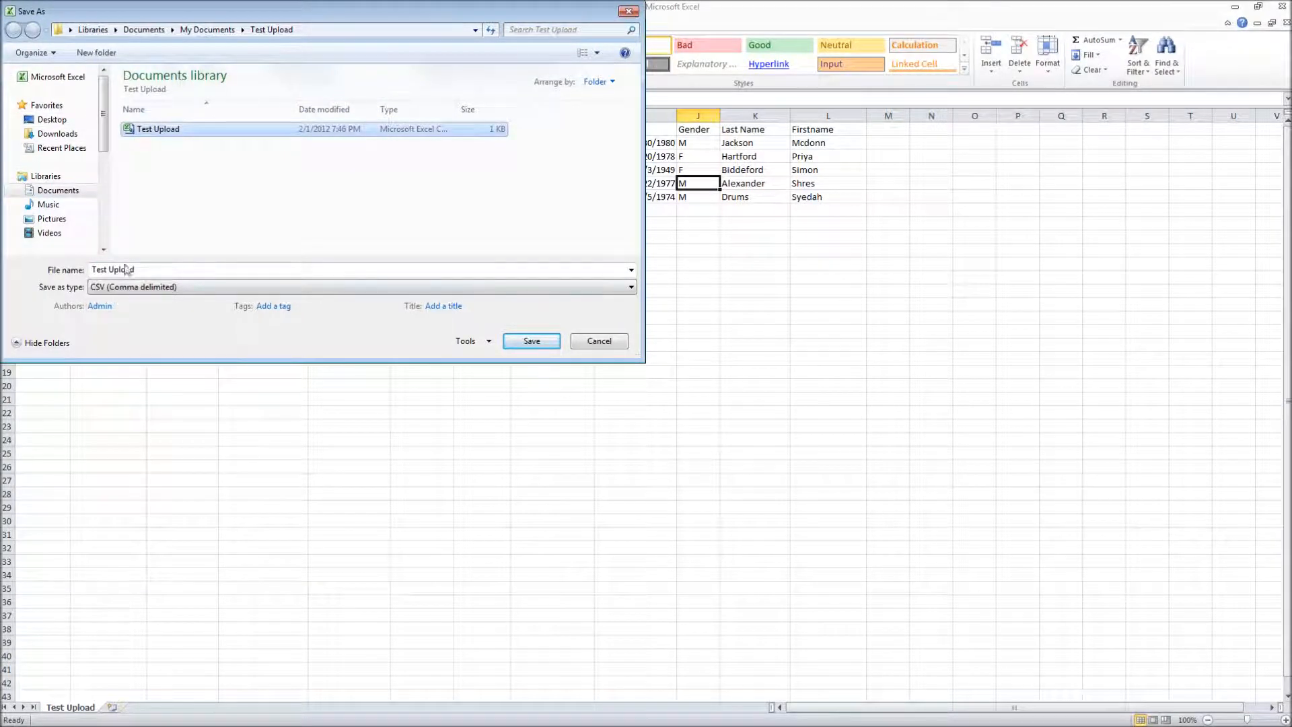
# Step: Save the sheet as CSV (Comma delimited), then close the workbook answering the save prompt
pyautogui.click(300, 305)
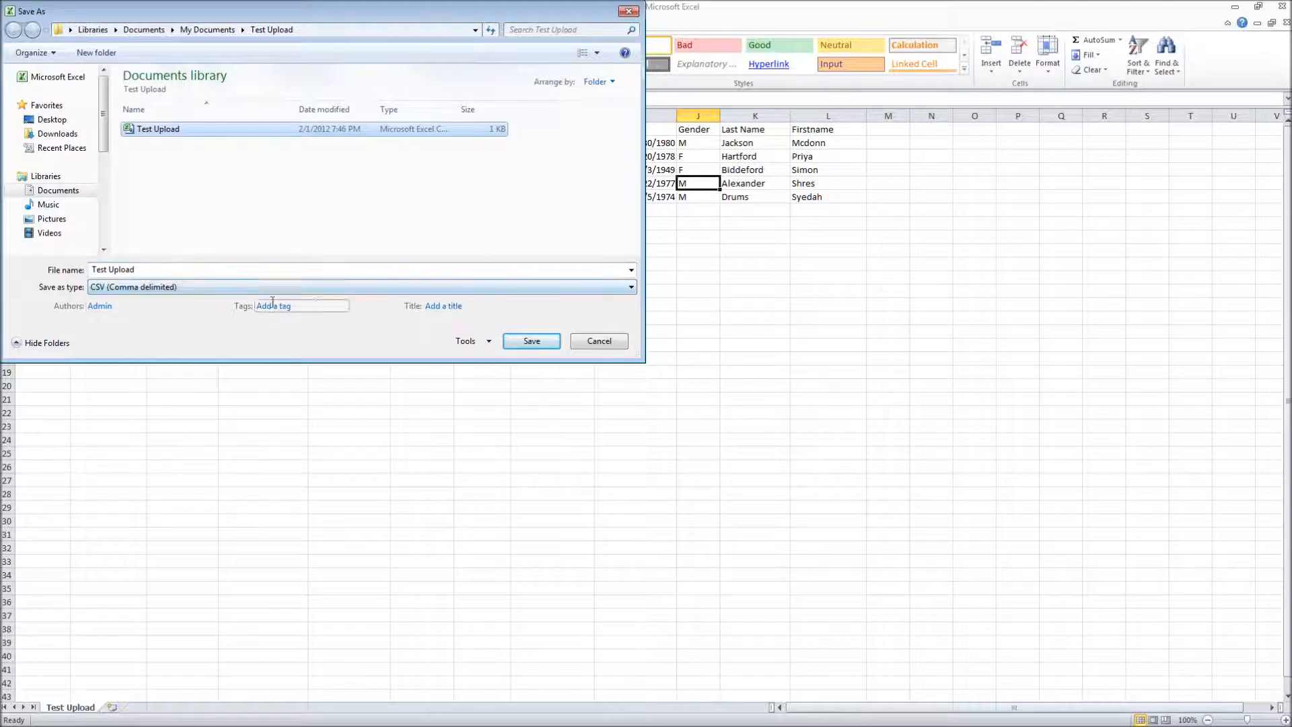
pyautogui.click(631, 287)
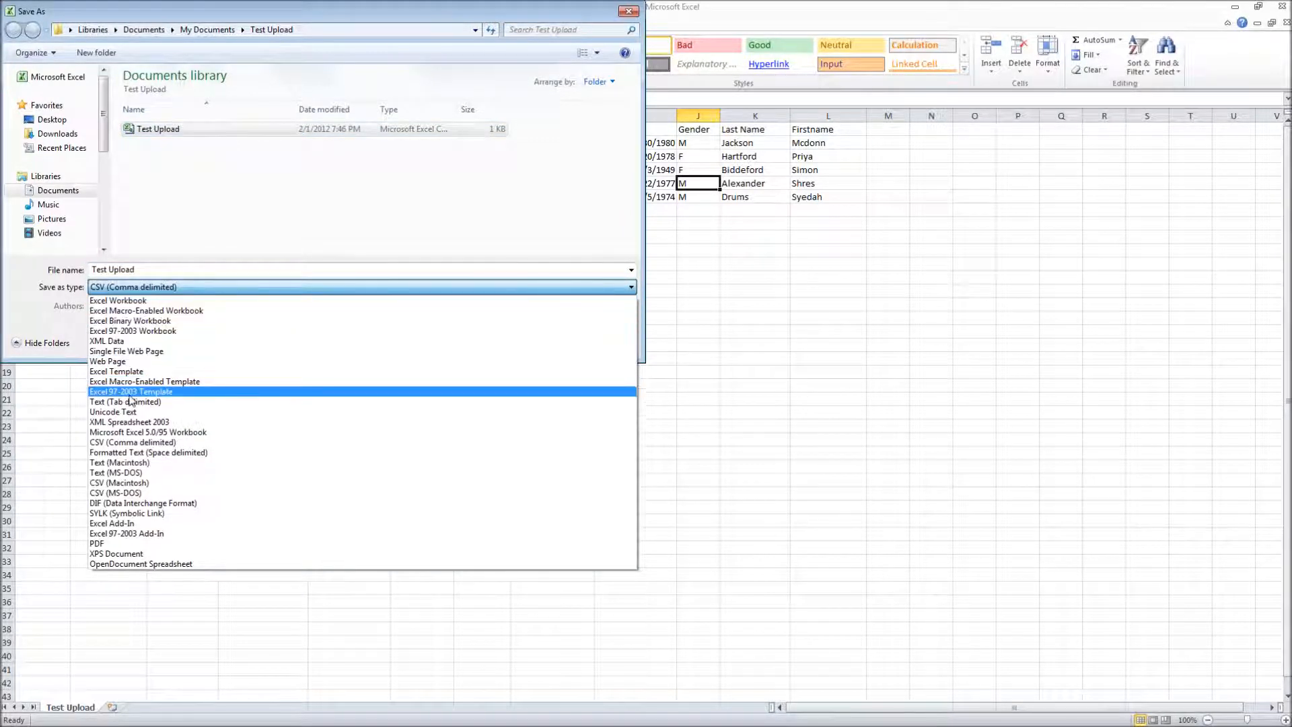
pyautogui.click(133, 442)
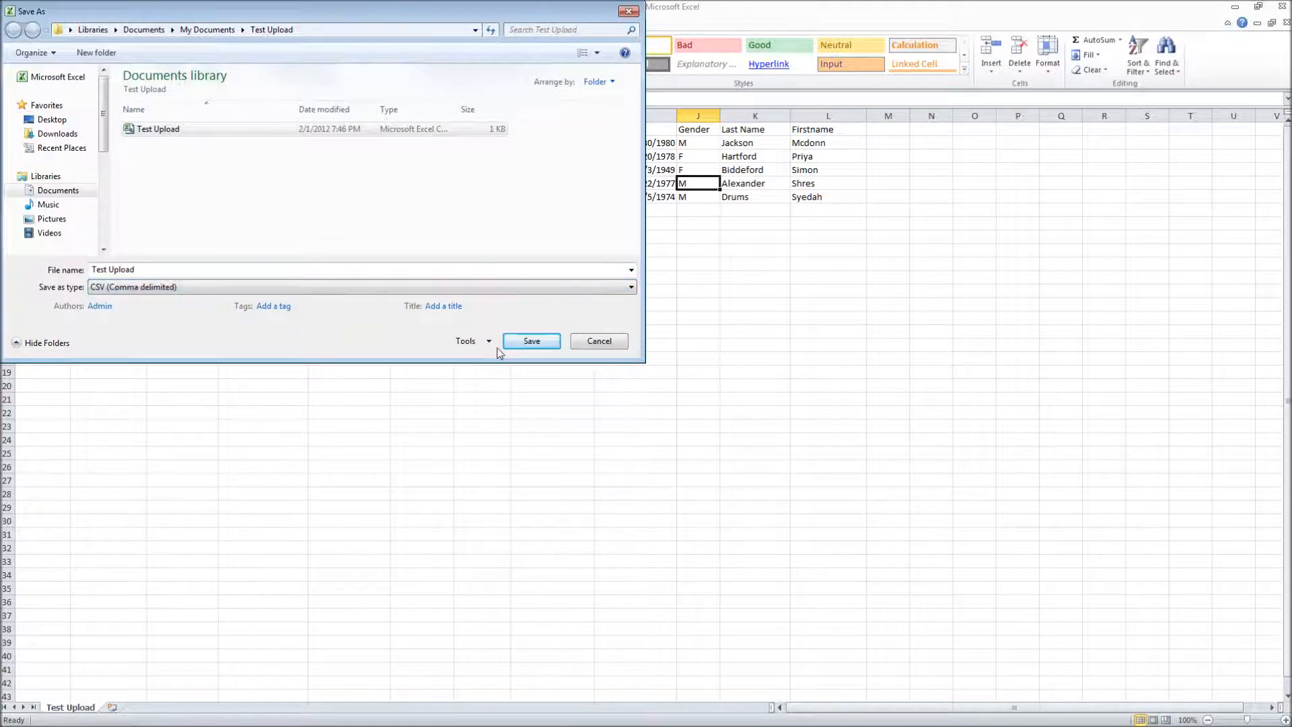
pyautogui.click(530, 341)
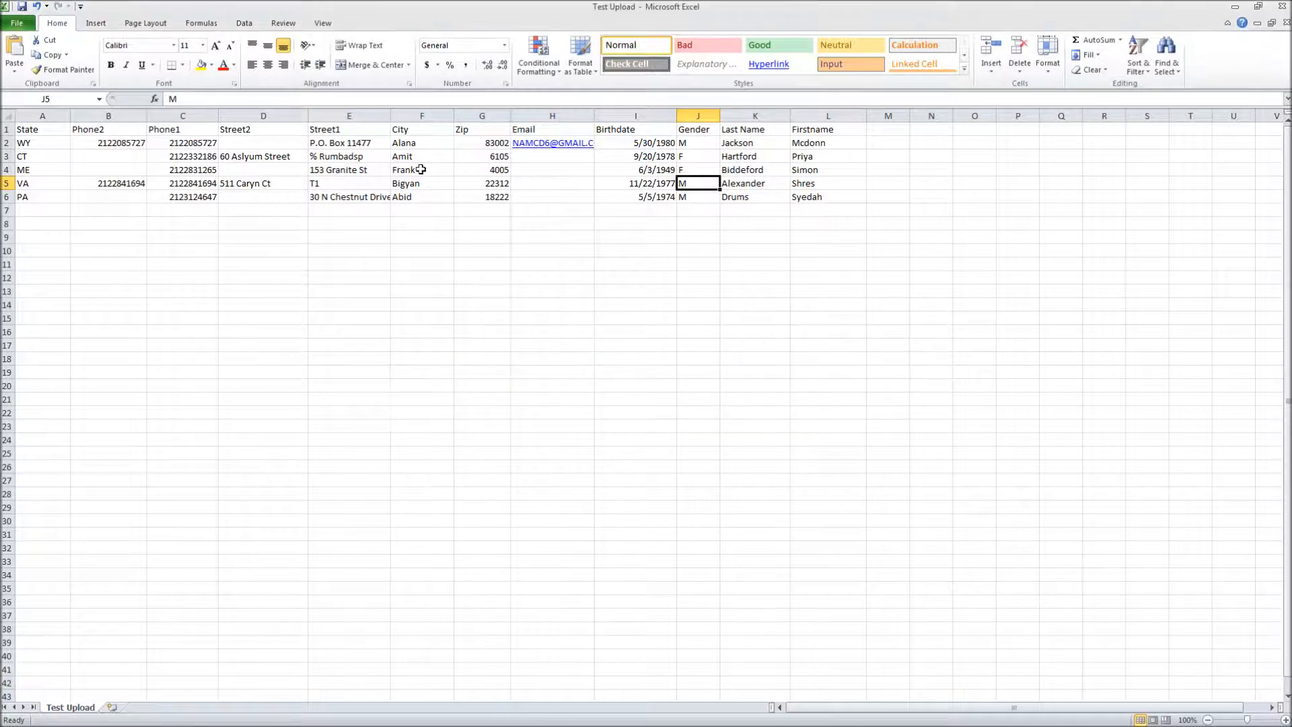
pyautogui.click(1283, 7)
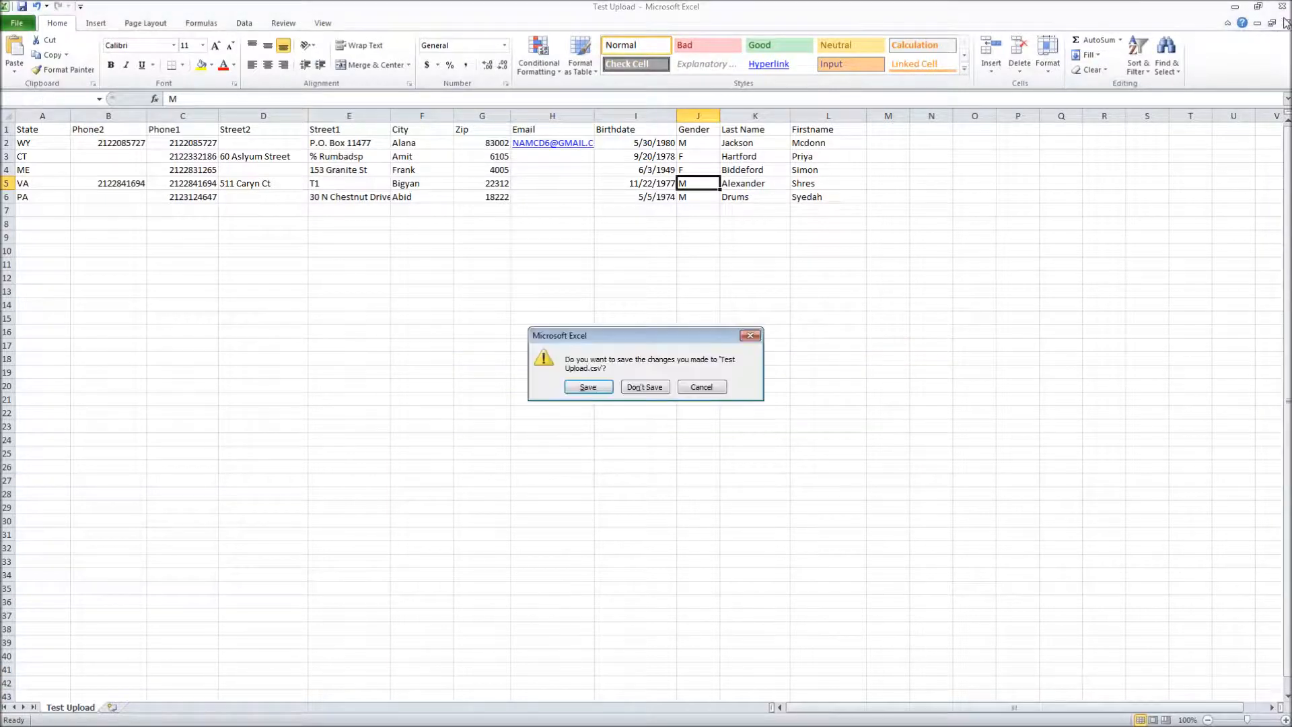
pyautogui.click(644, 386)
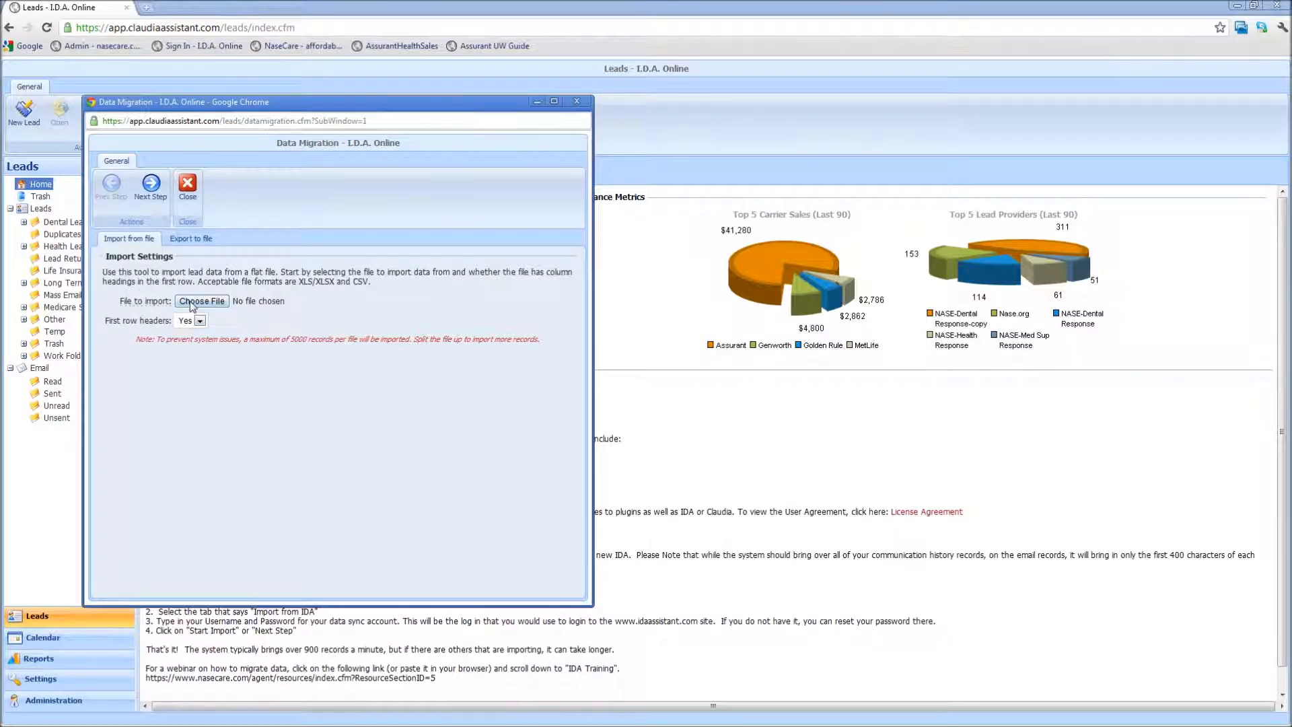
# Step: Select Test Upload.csv from the Test Upload folder in Documents as the import file
pyautogui.click(202, 300)
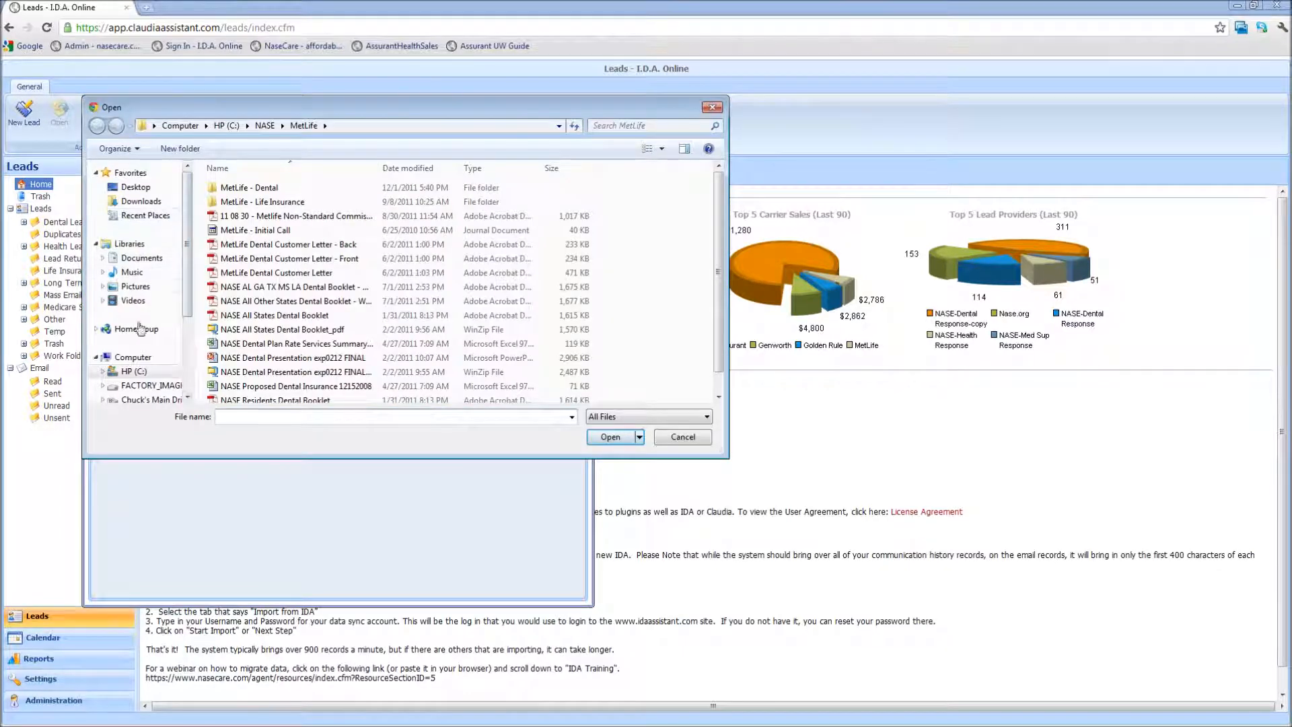
pyautogui.click(141, 257)
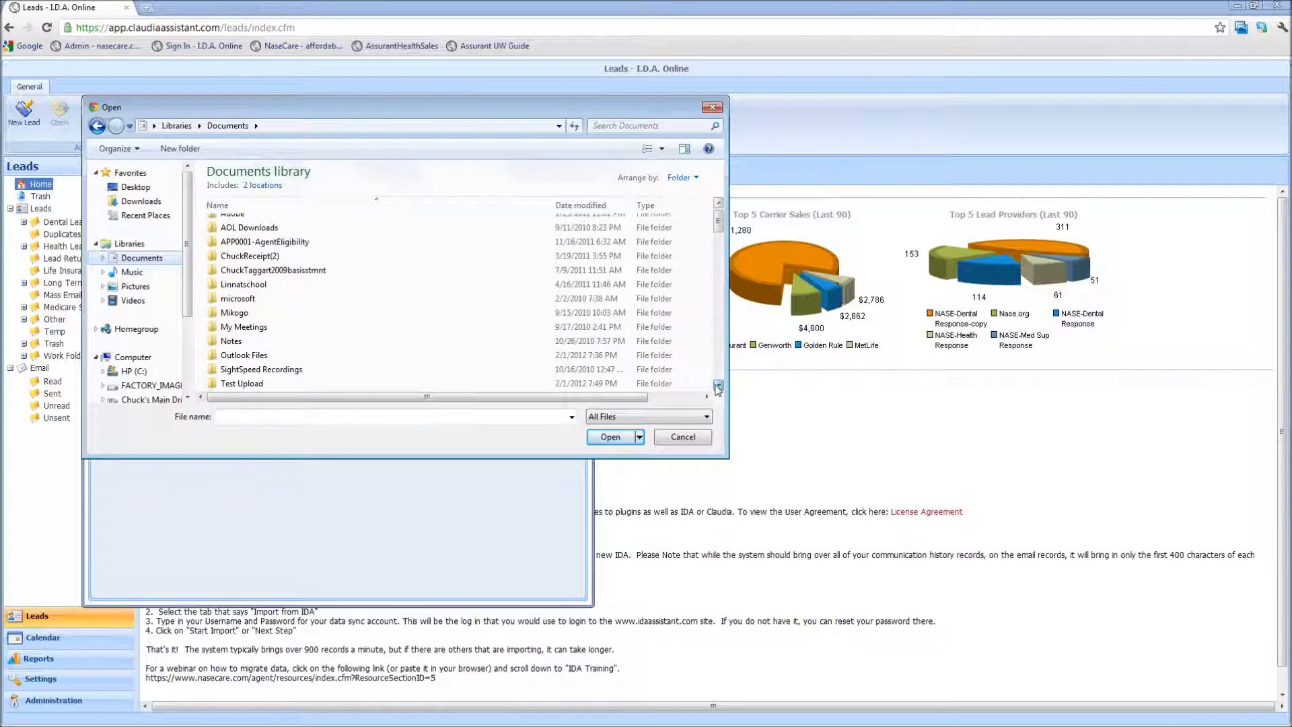
pyautogui.doubleClick(242, 384)
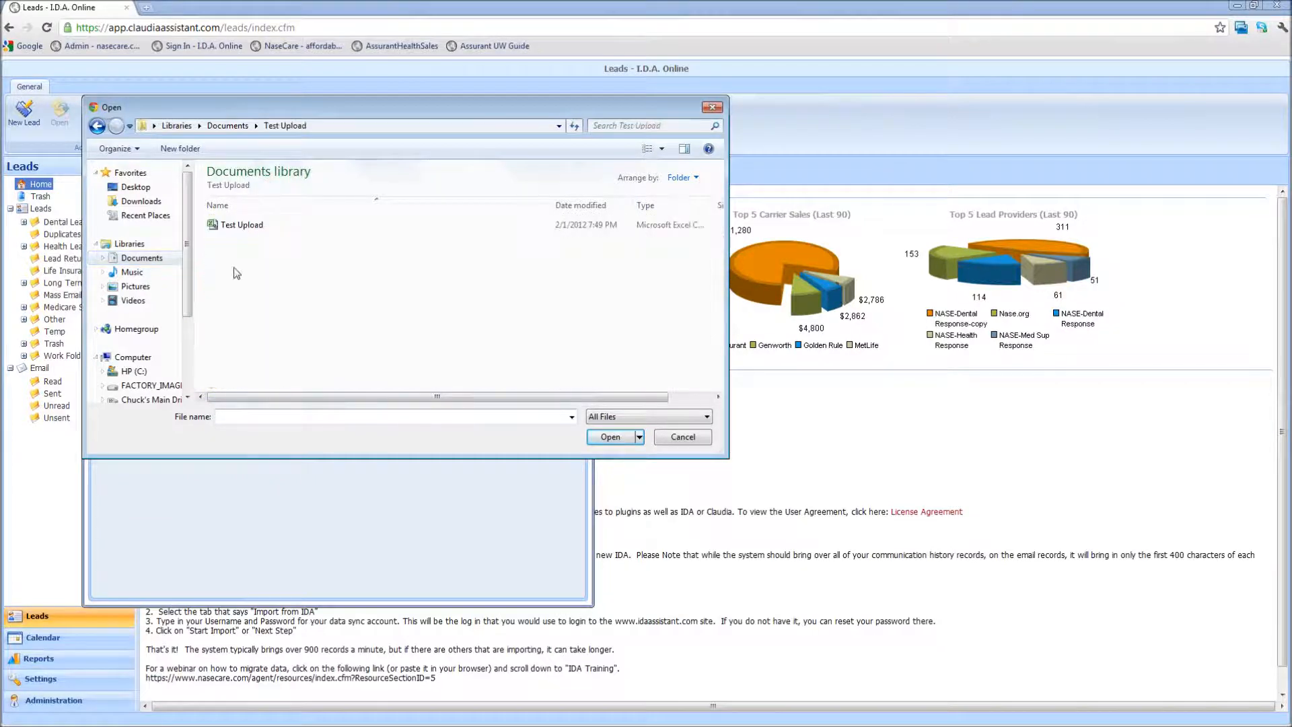
pyautogui.click(608, 436)
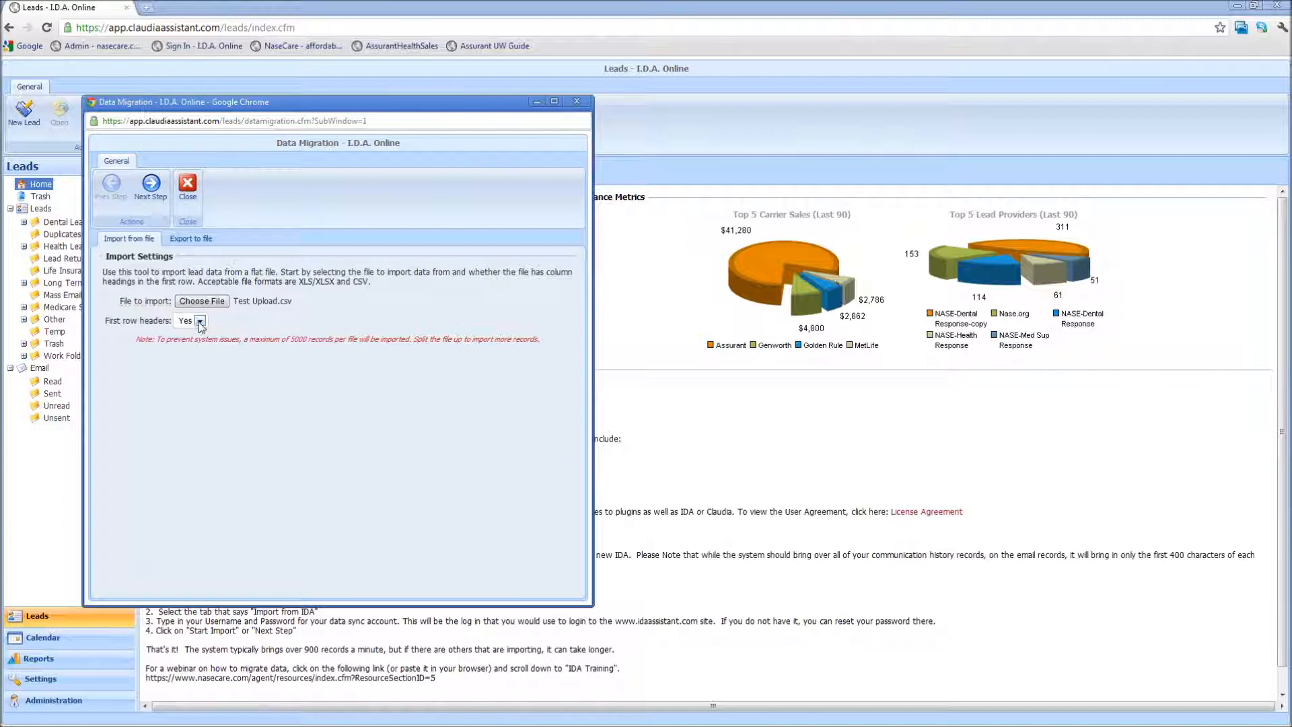
pyautogui.moveTo(245, 331)
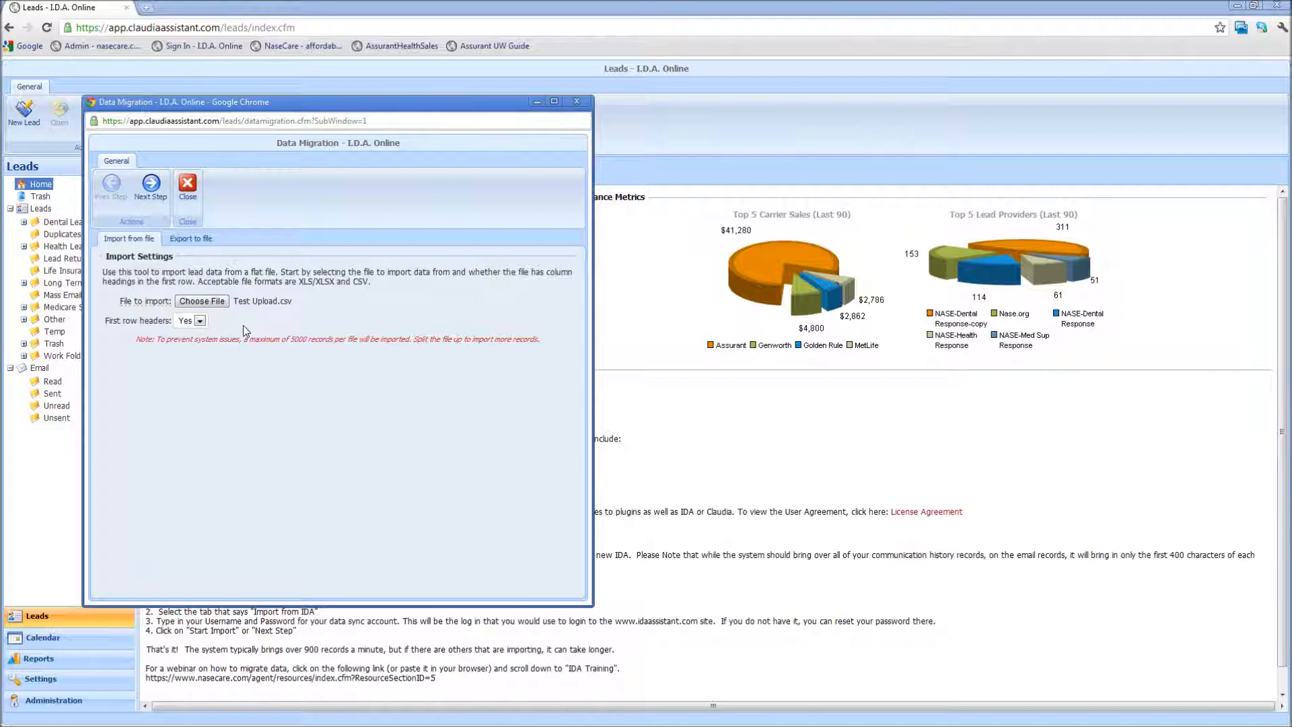
pyautogui.moveTo(236, 331)
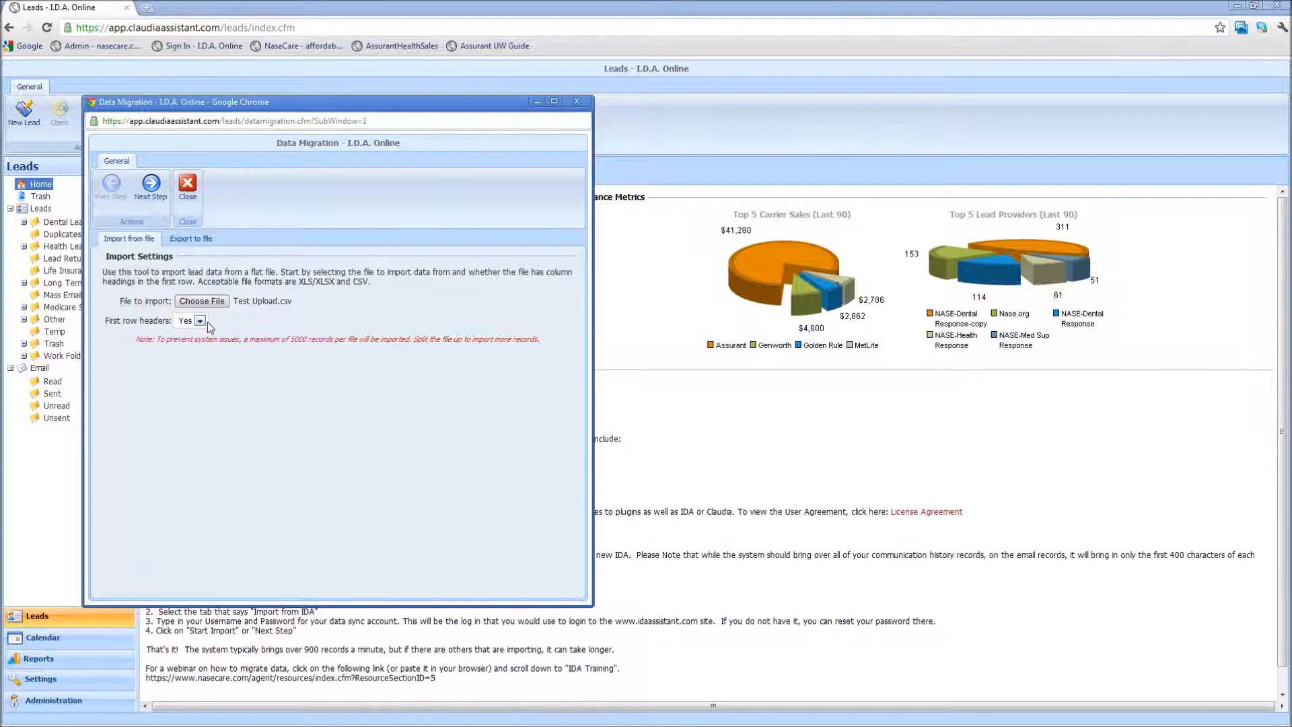
# Step: Keep First row headers set to Yes and advance to the Step 2 data mapping screen
pyautogui.click(199, 321)
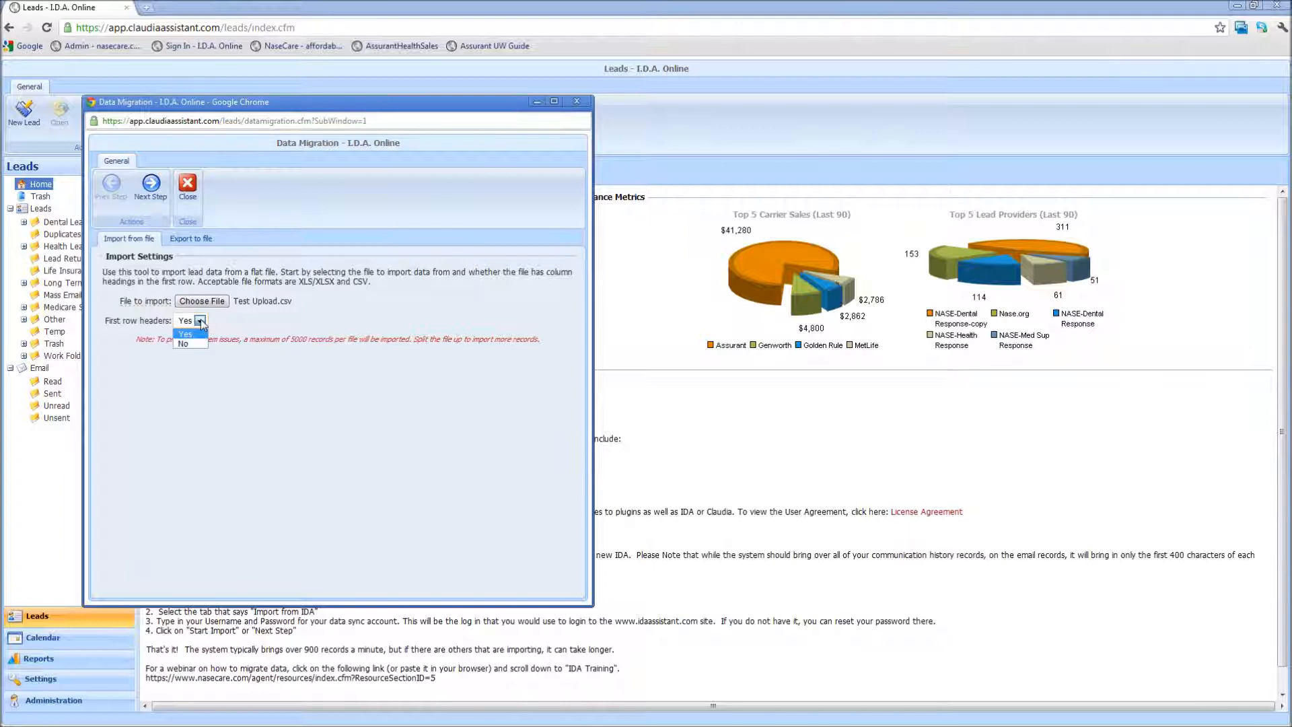
pyautogui.click(184, 332)
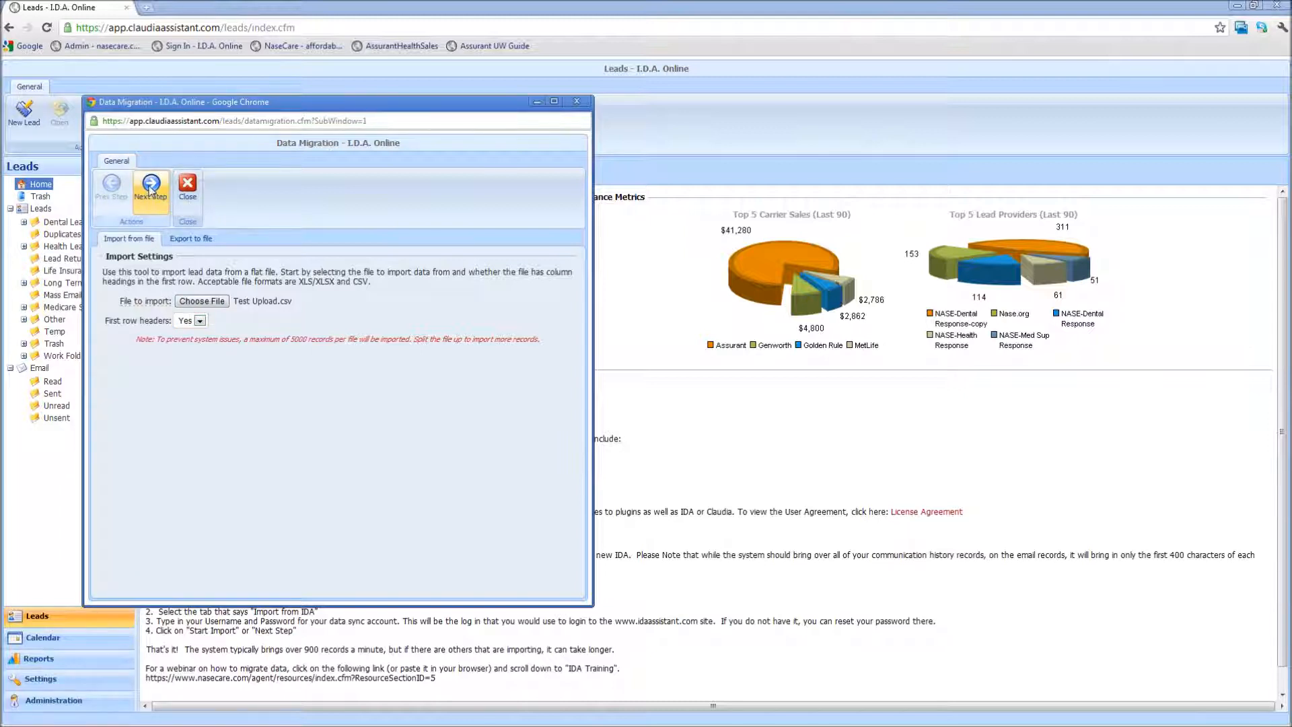
pyautogui.click(151, 186)
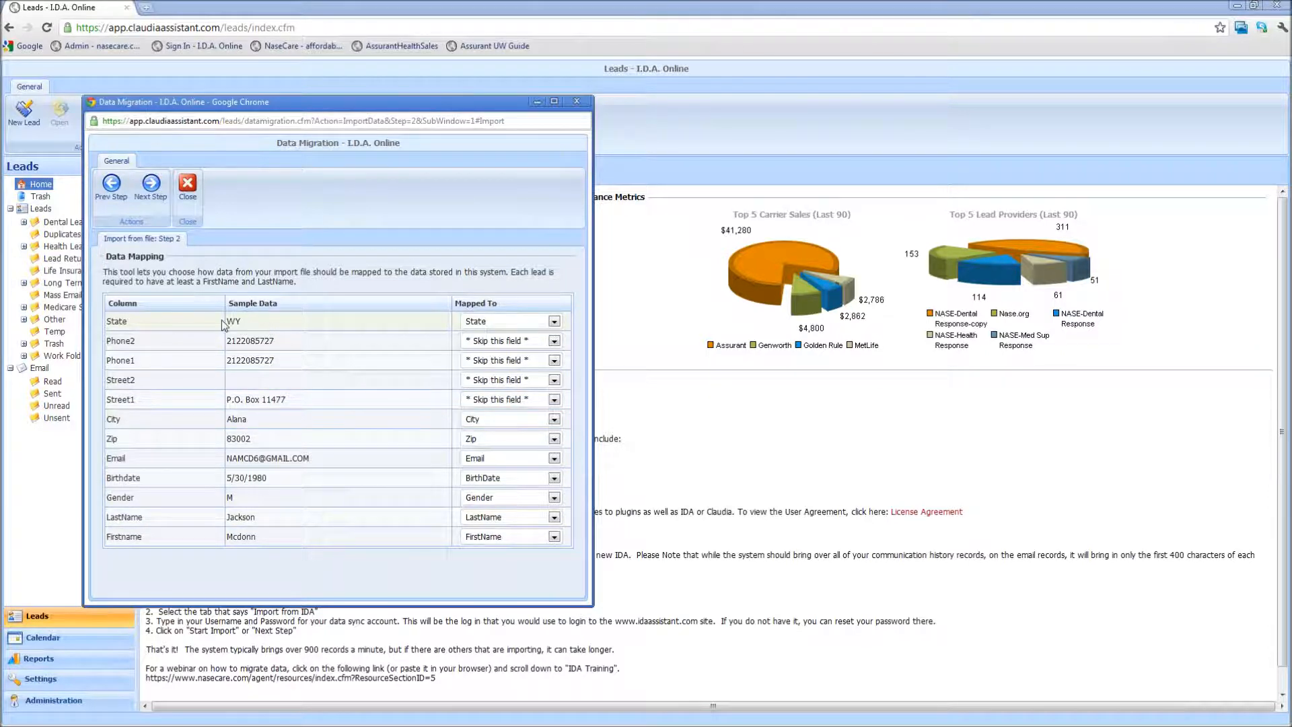
pyautogui.moveTo(265, 422)
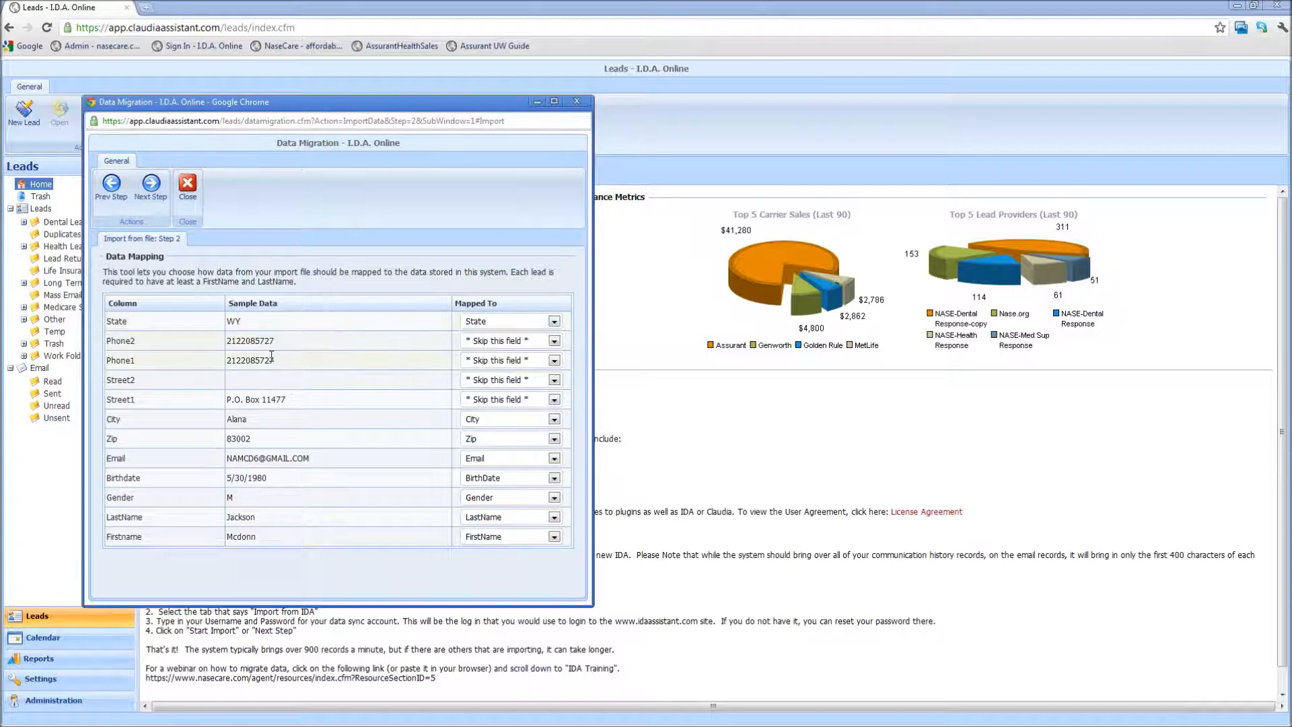
# Step: Map Phone1 to HomePhone and Phone2 to WorkPhone
pyautogui.click(553, 360)
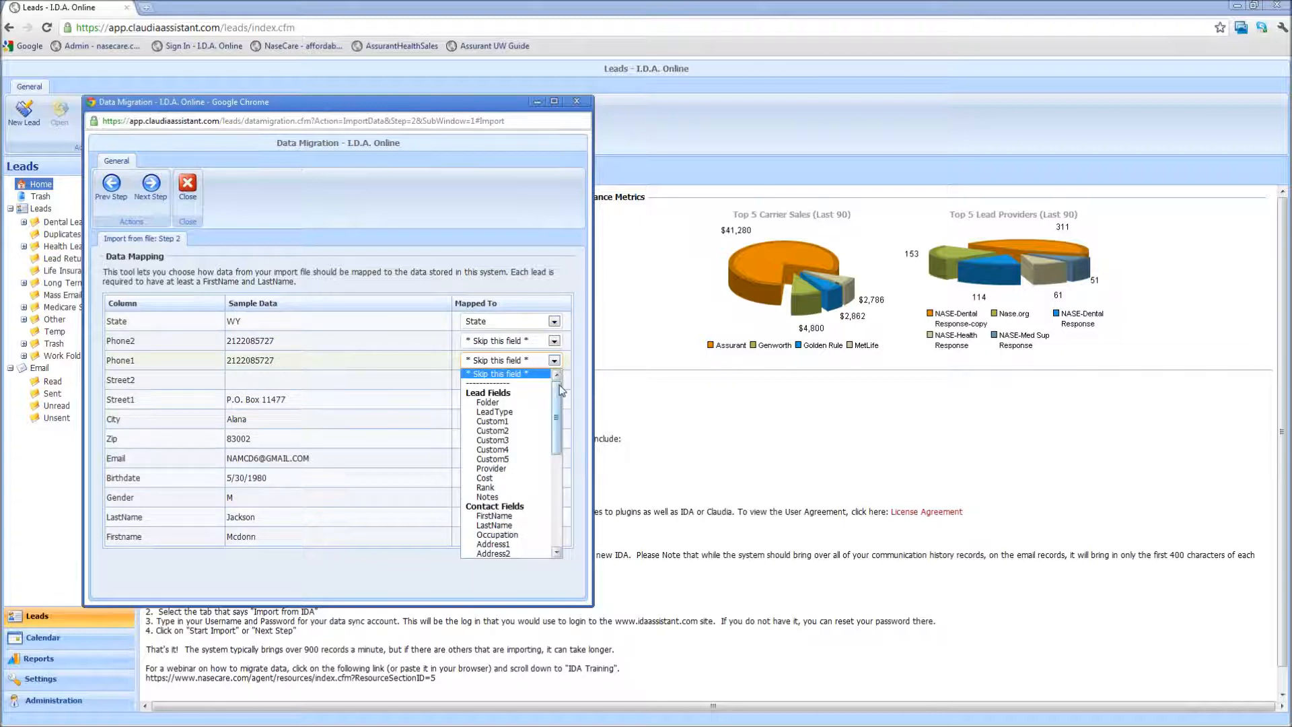
pyautogui.scroll(-3)
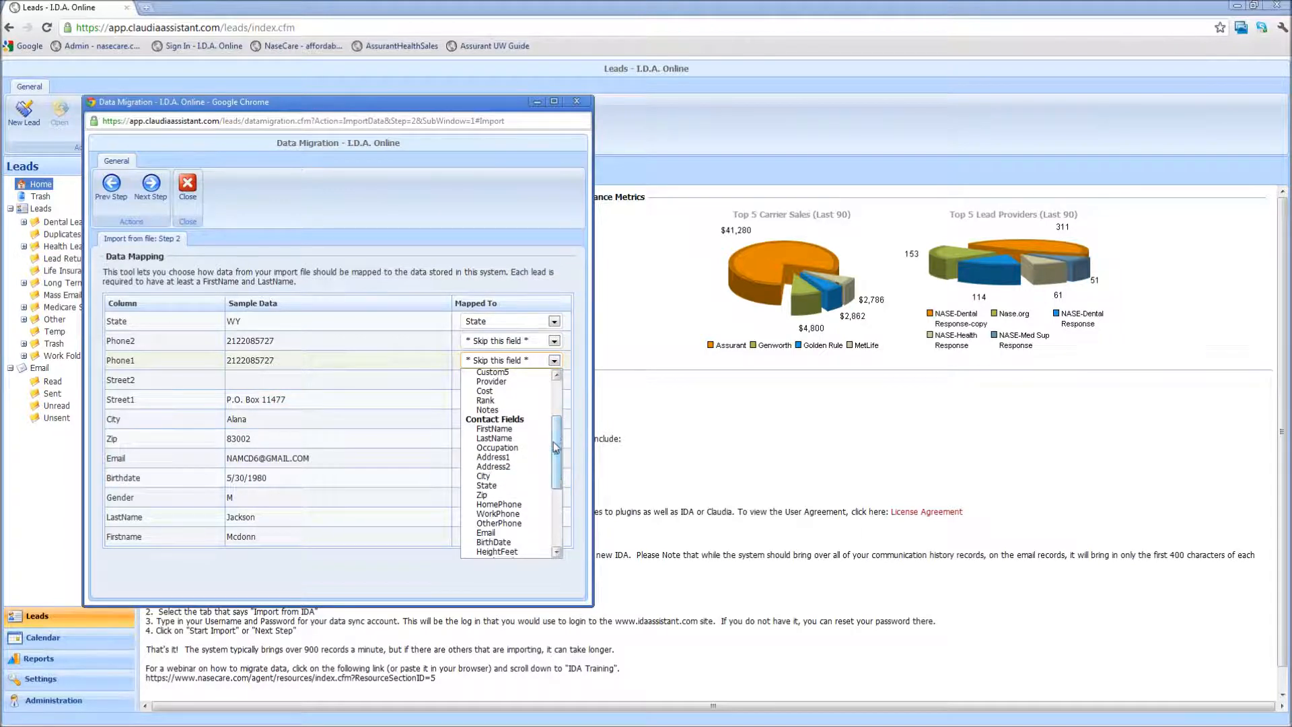
pyautogui.click(498, 503)
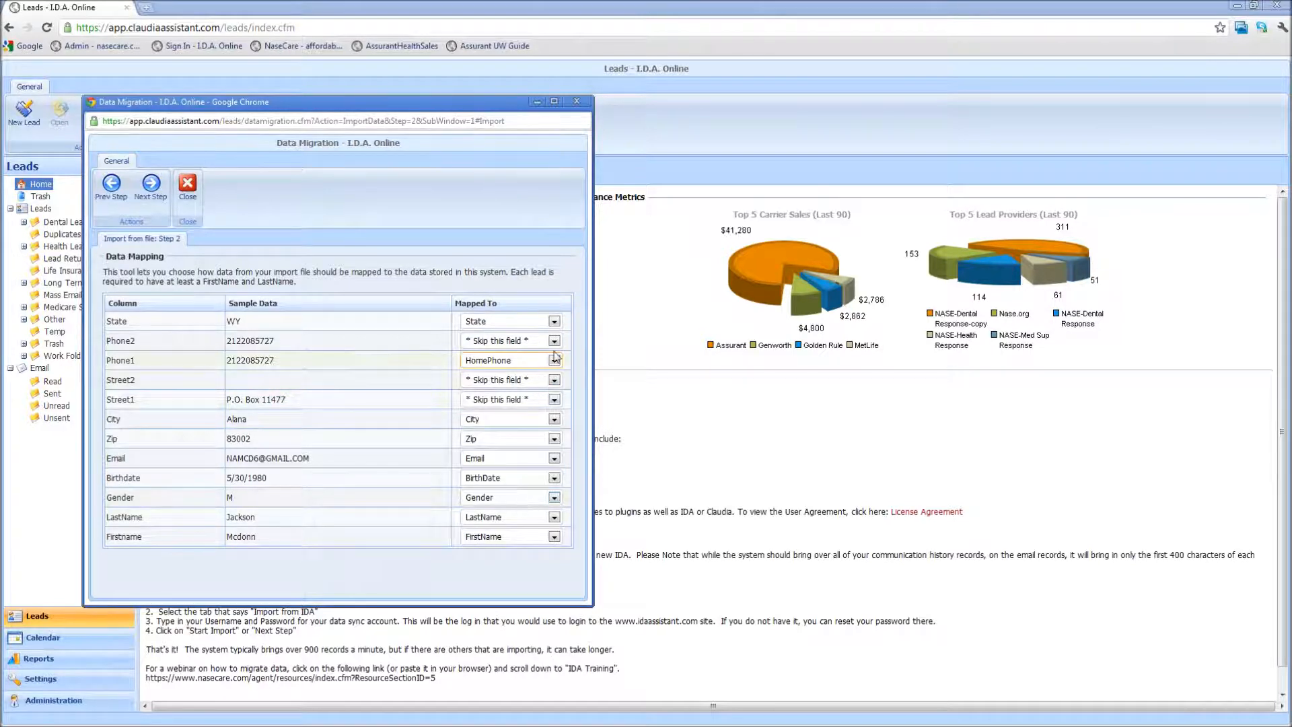
pyautogui.click(553, 341)
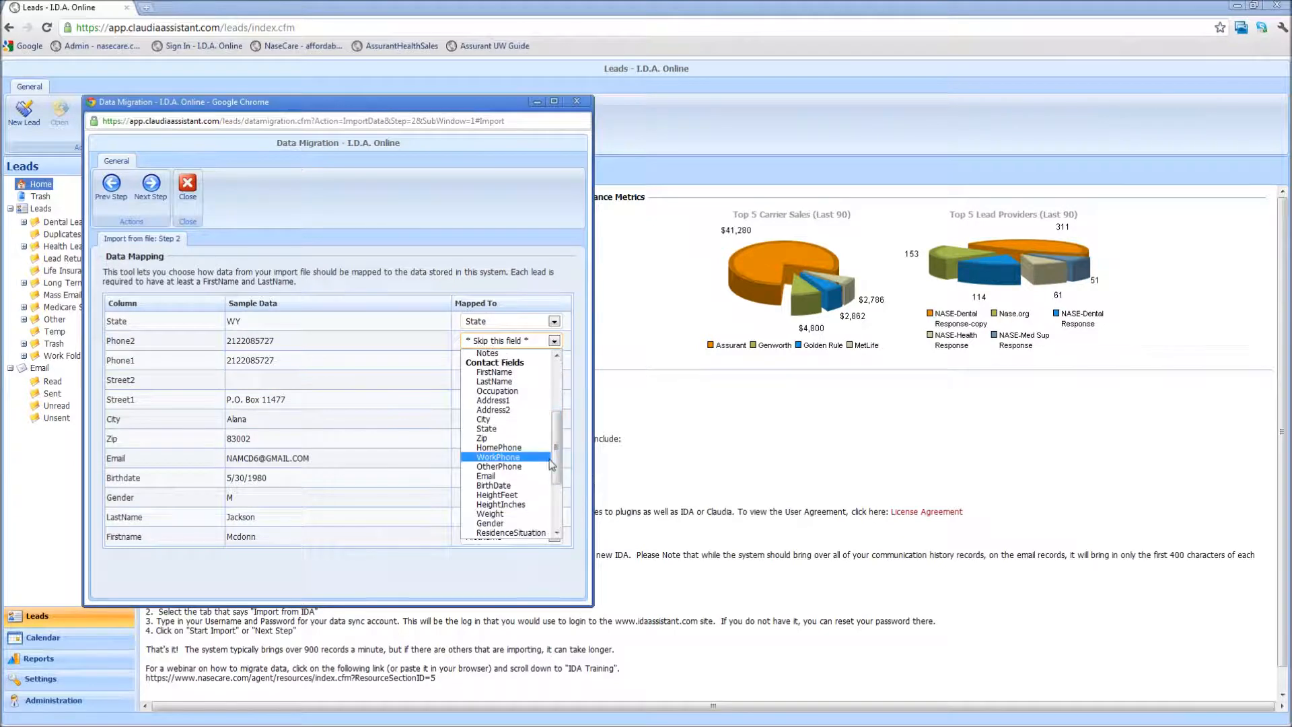
pyautogui.click(498, 456)
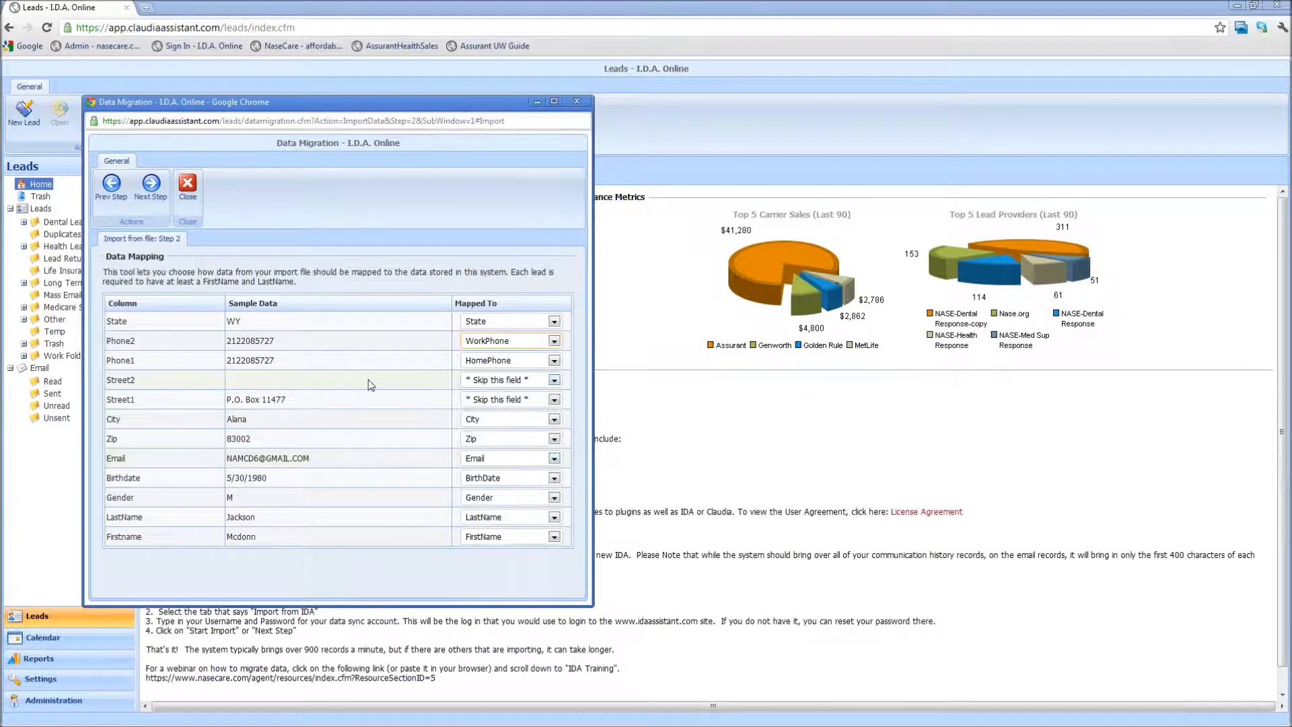
# Step: Map Street1 to Address1 and Street2 to Address2
pyautogui.click(553, 399)
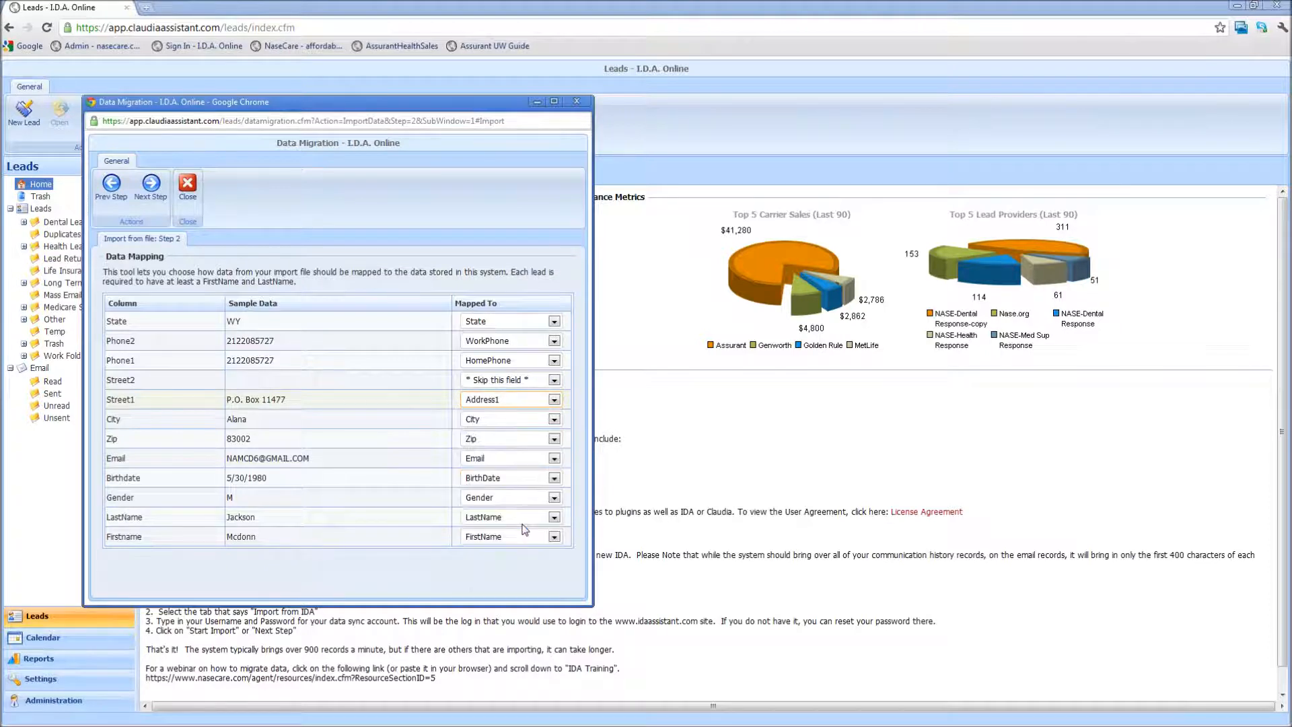
pyautogui.click(553, 379)
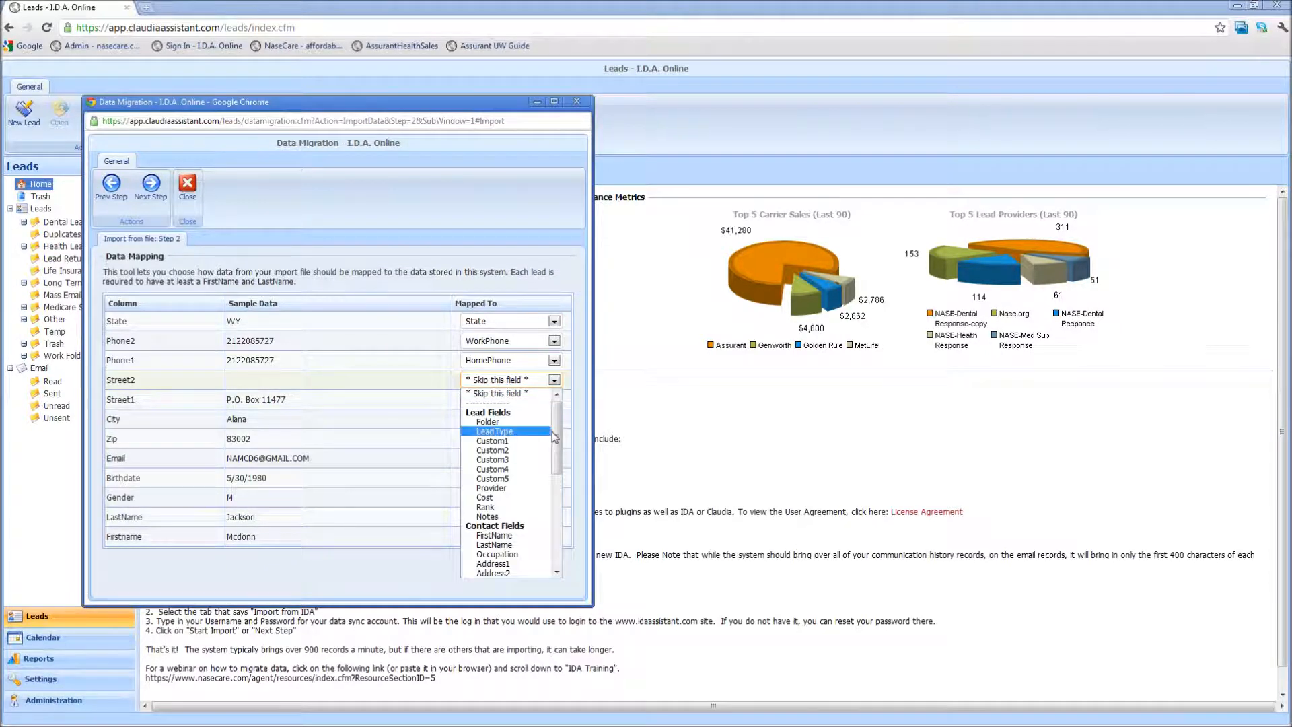
pyautogui.click(494, 573)
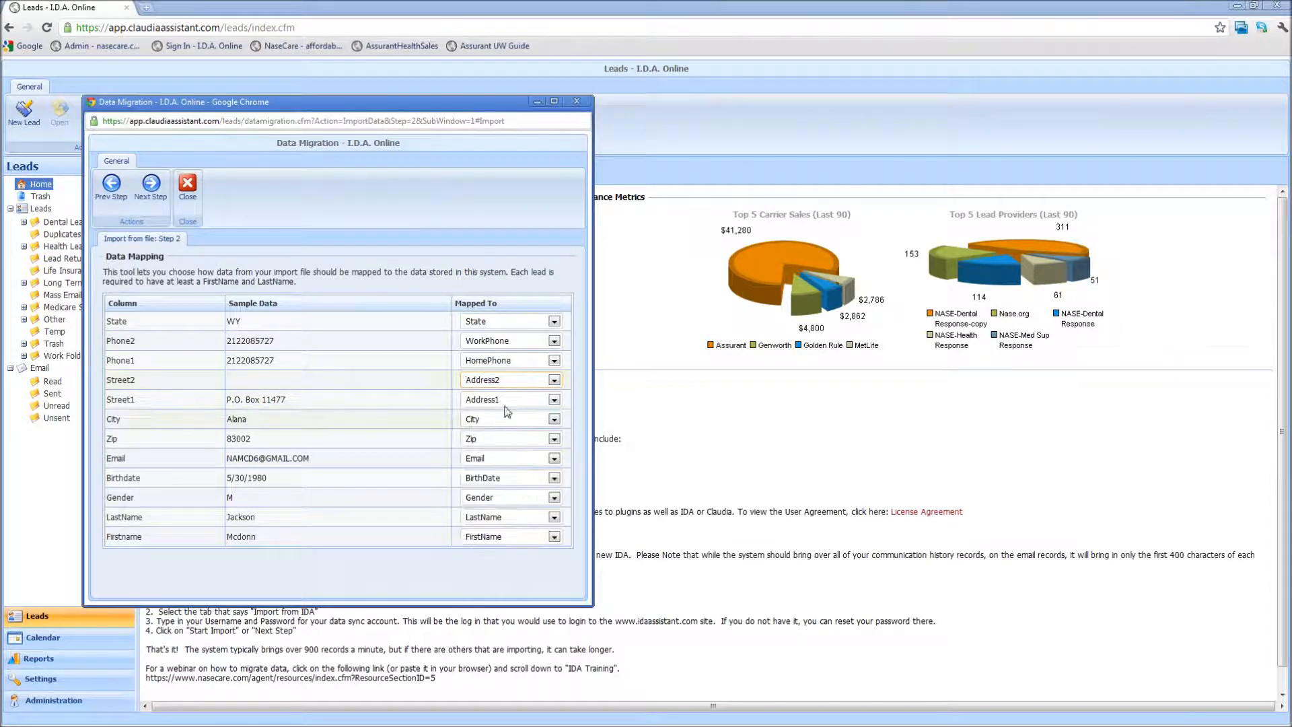
pyautogui.moveTo(487, 423)
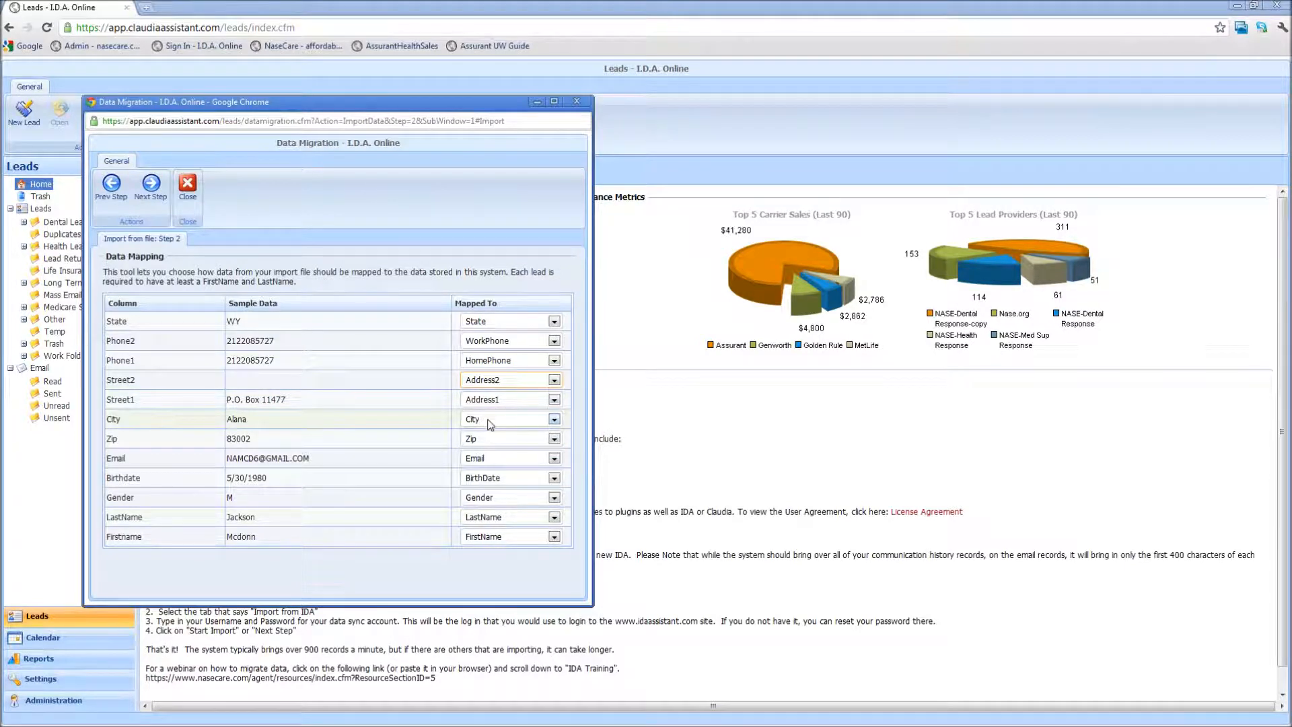
pyautogui.moveTo(545, 466)
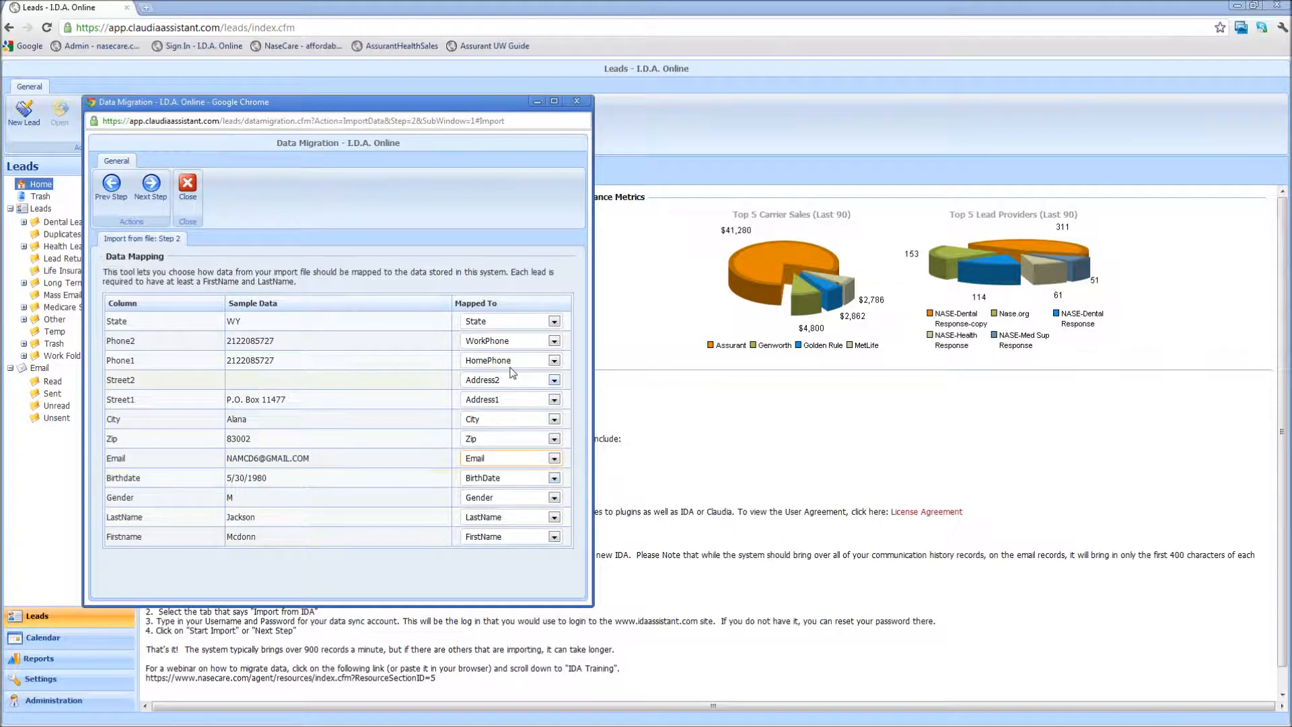
pyautogui.moveTo(300, 469)
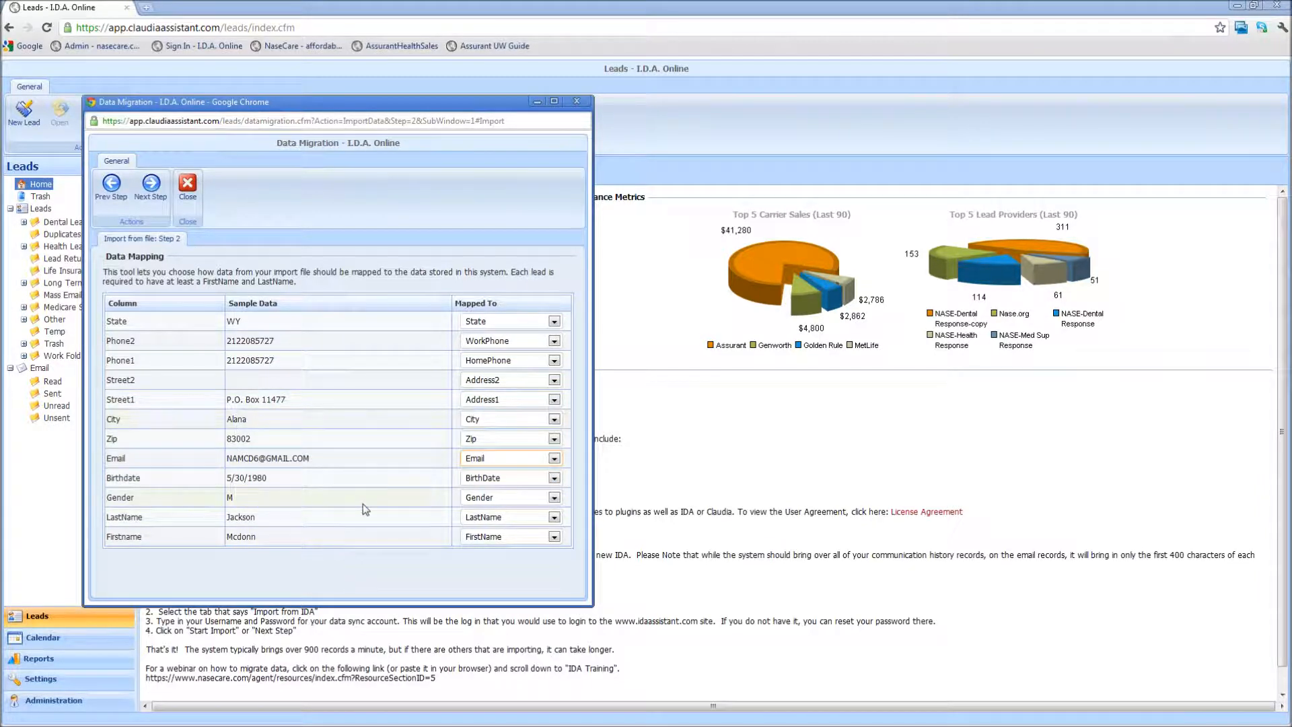
pyautogui.moveTo(511, 320)
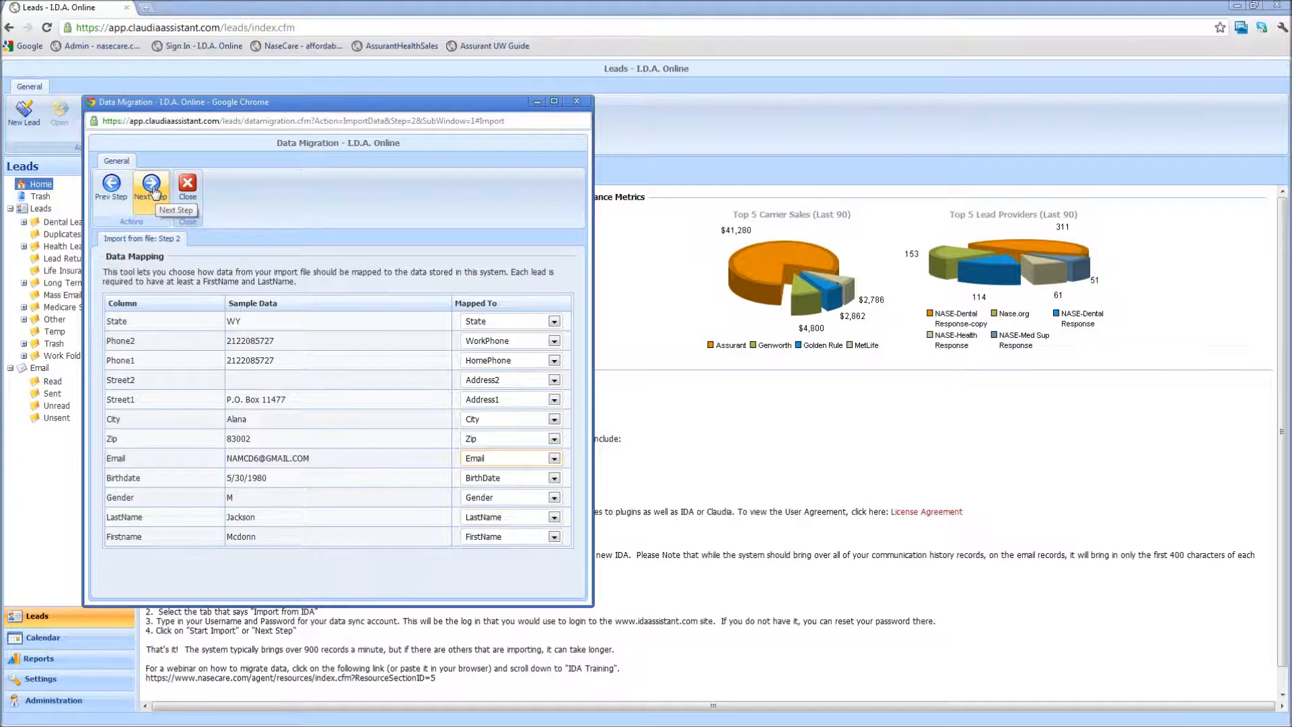
# Step: Run the import of the 5 leads with 0 skipped and finish, closing Data Migration
pyautogui.click(151, 186)
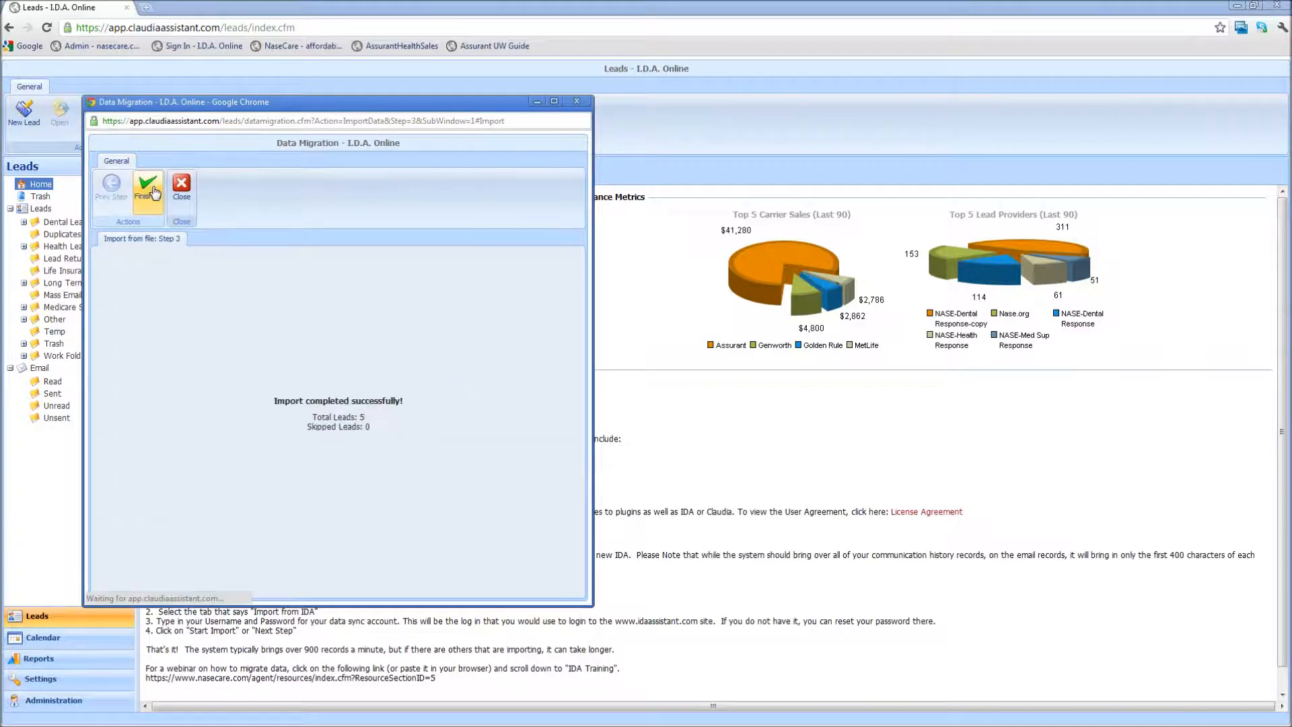
pyautogui.click(147, 190)
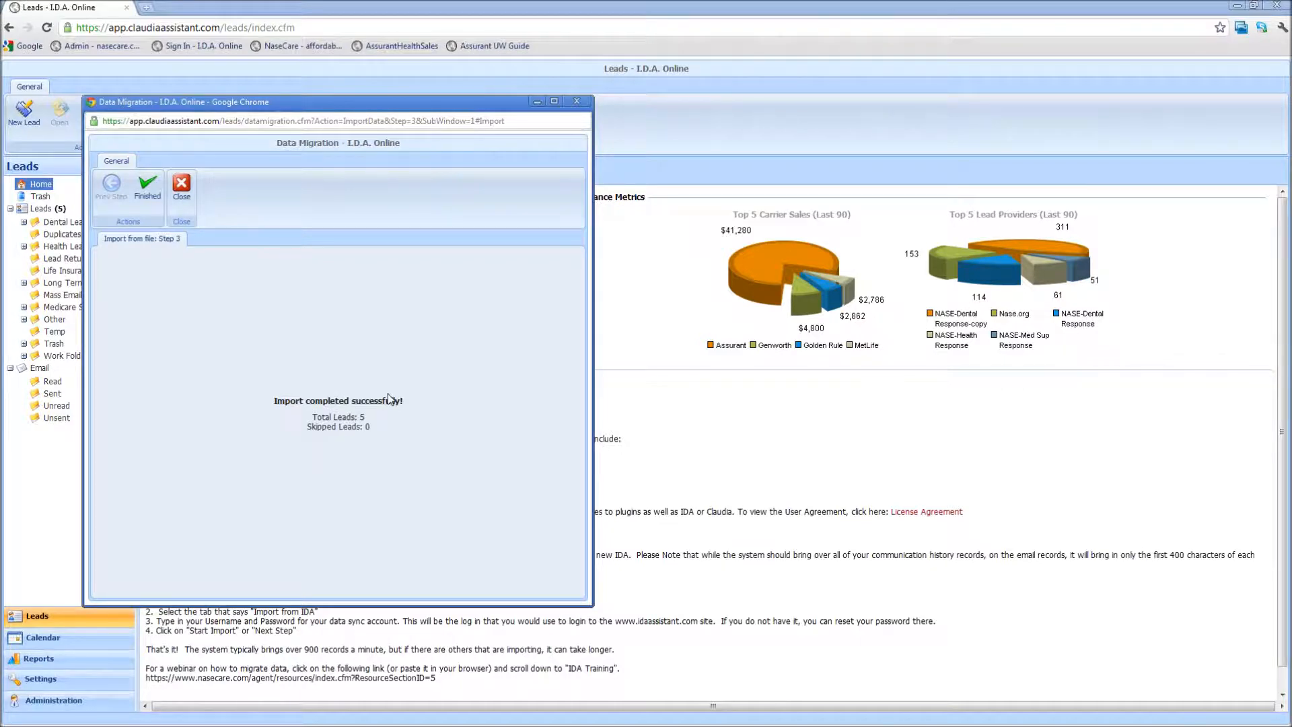
pyautogui.moveTo(404, 366)
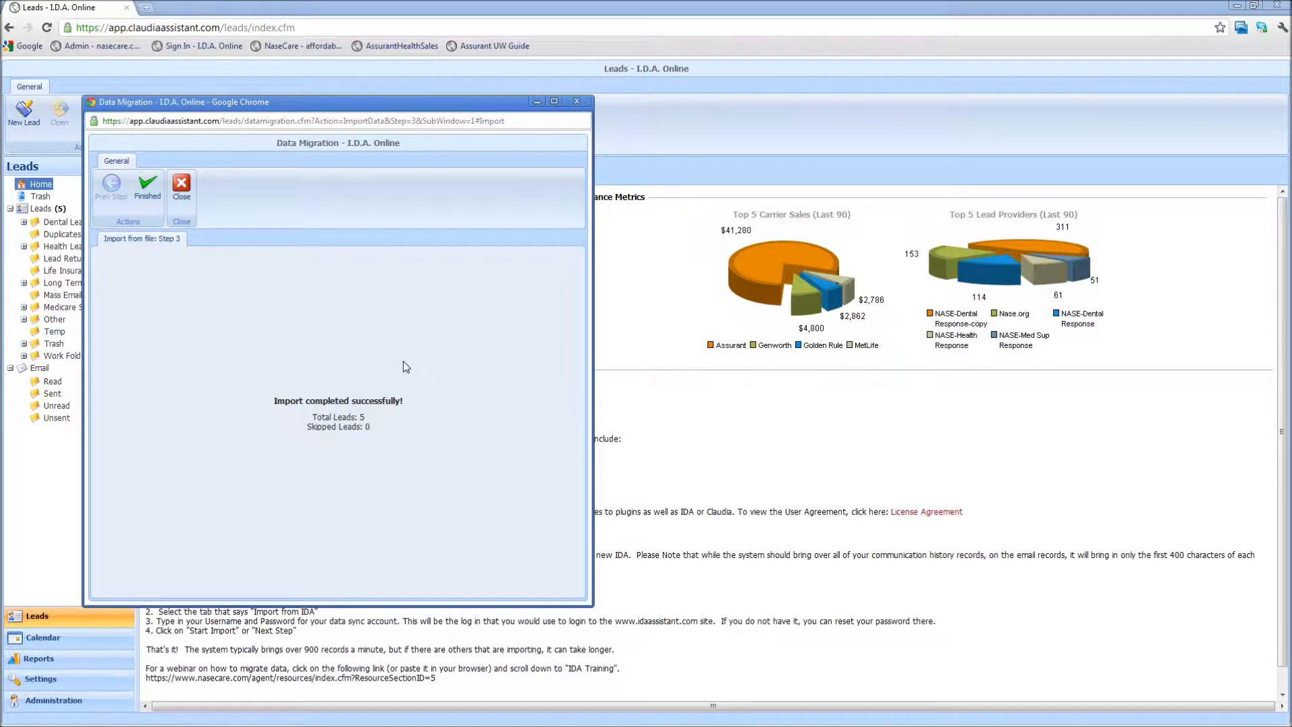
pyautogui.moveTo(373, 327)
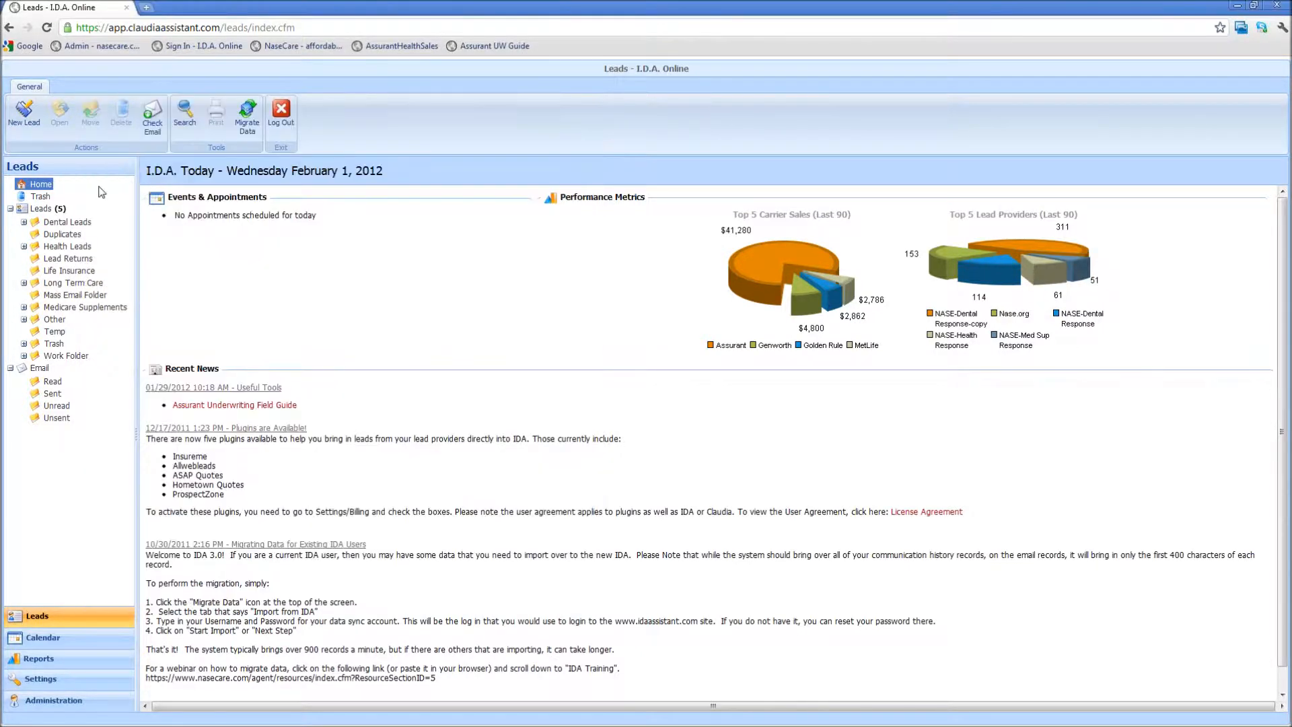
# Step: Show the Leads (5) inbox listing the five imported leads
pyautogui.click(39, 207)
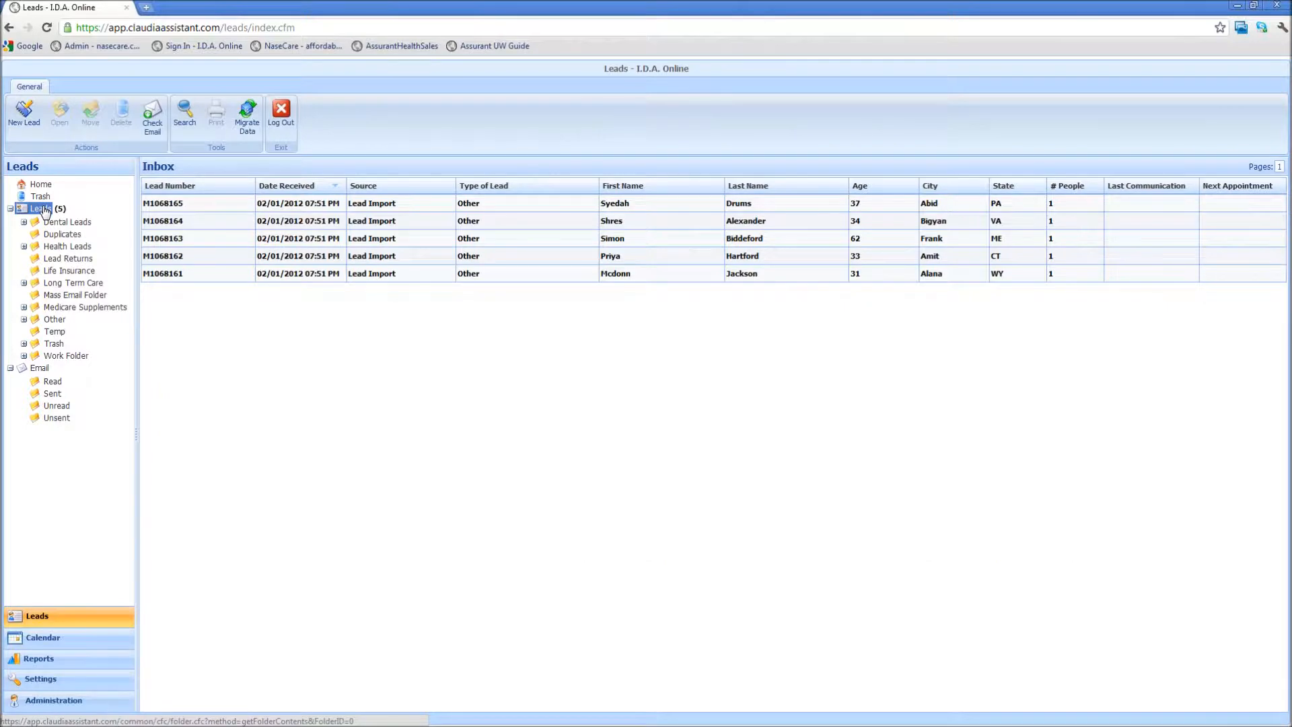
pyautogui.moveTo(423, 314)
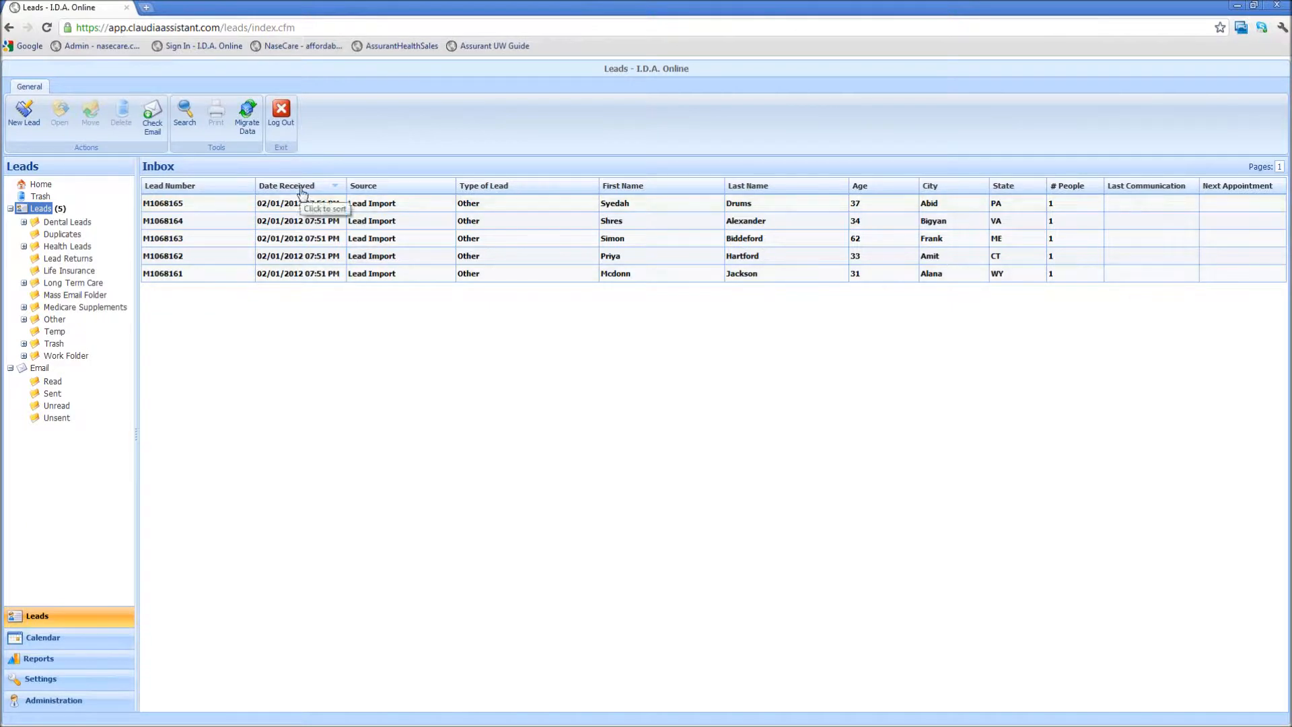
pyautogui.moveTo(527, 219)
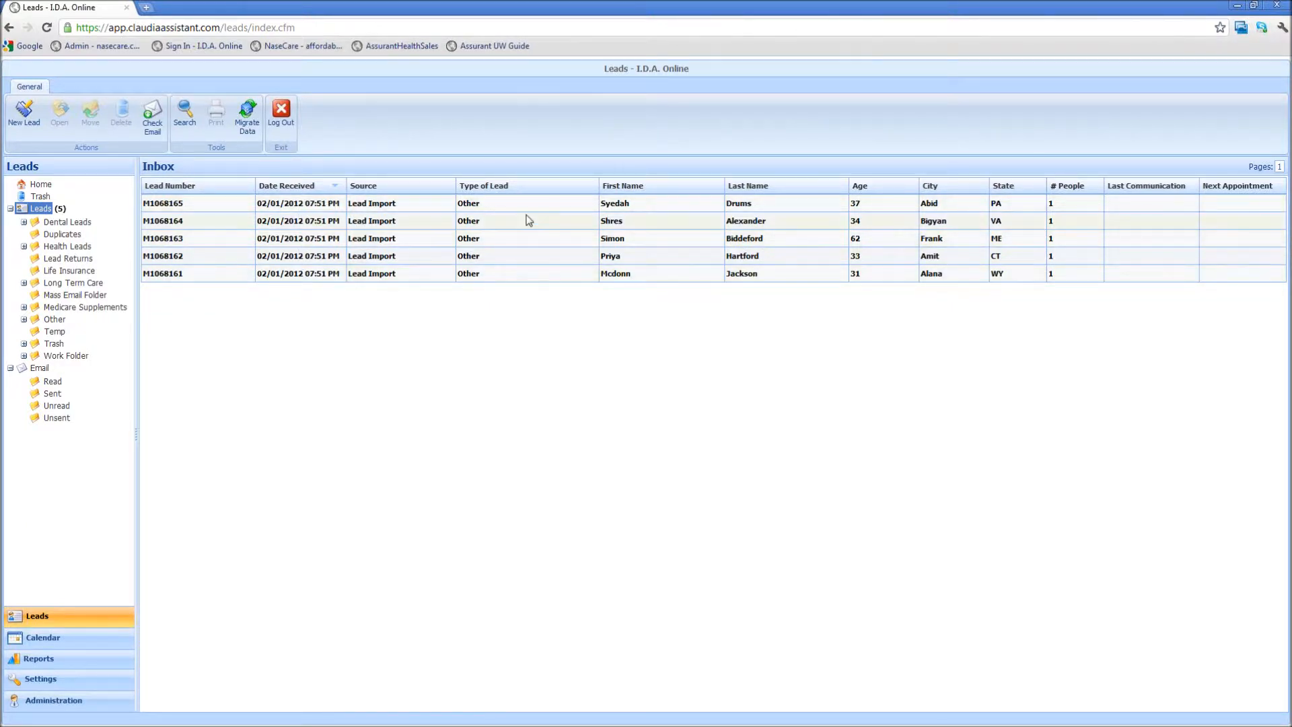
pyautogui.moveTo(1020, 208)
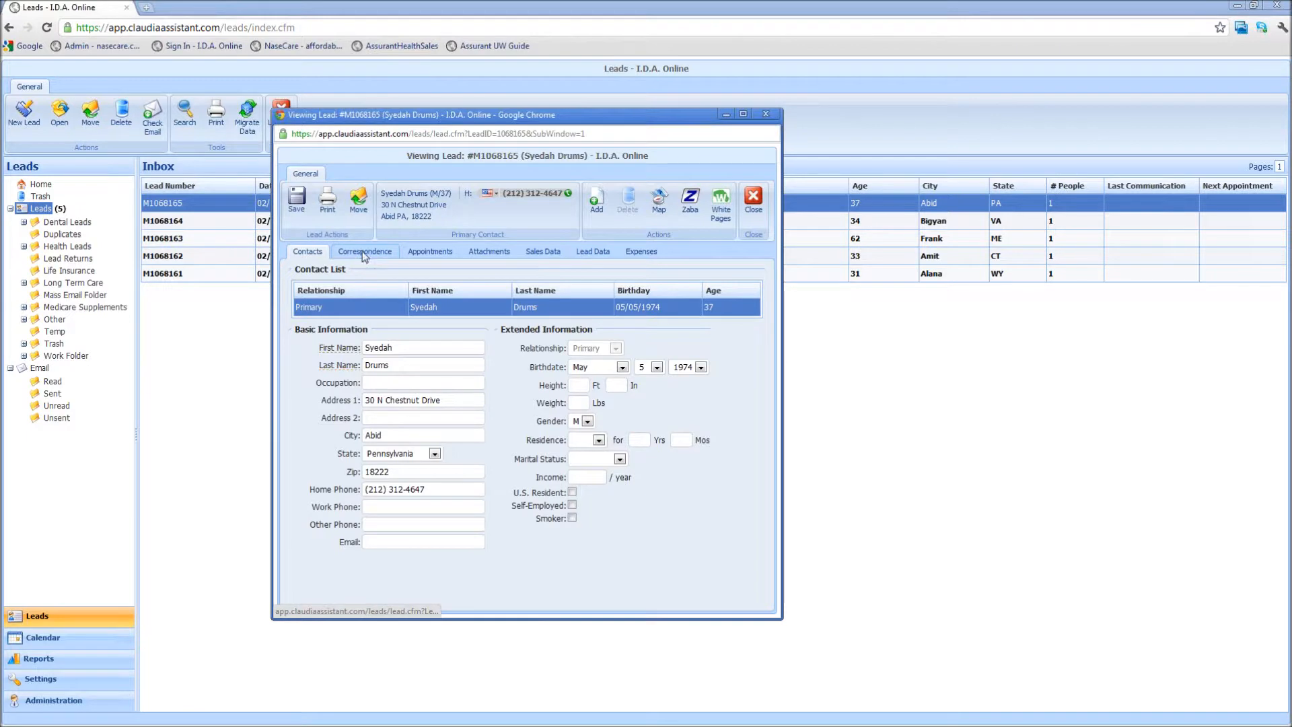
# Step: Review the first lead's Lead Data details, then close the record back to the inbox
pyautogui.click(592, 251)
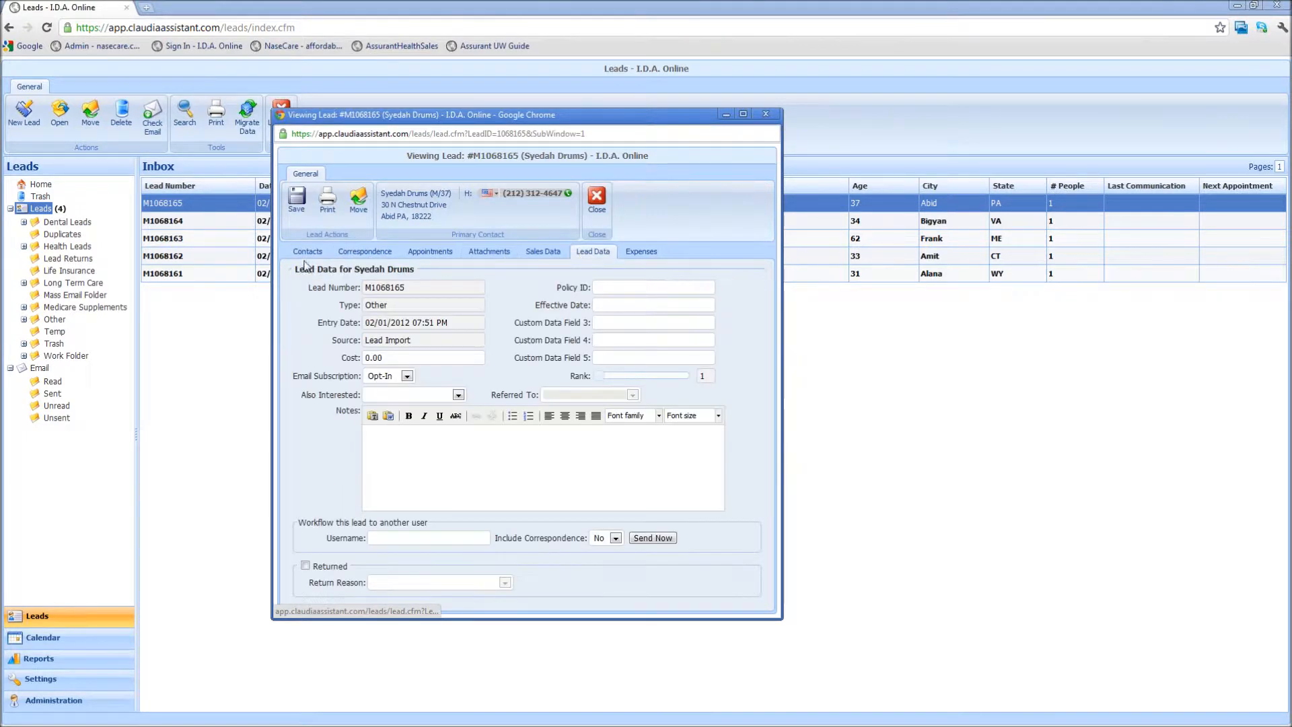
pyautogui.click(307, 252)
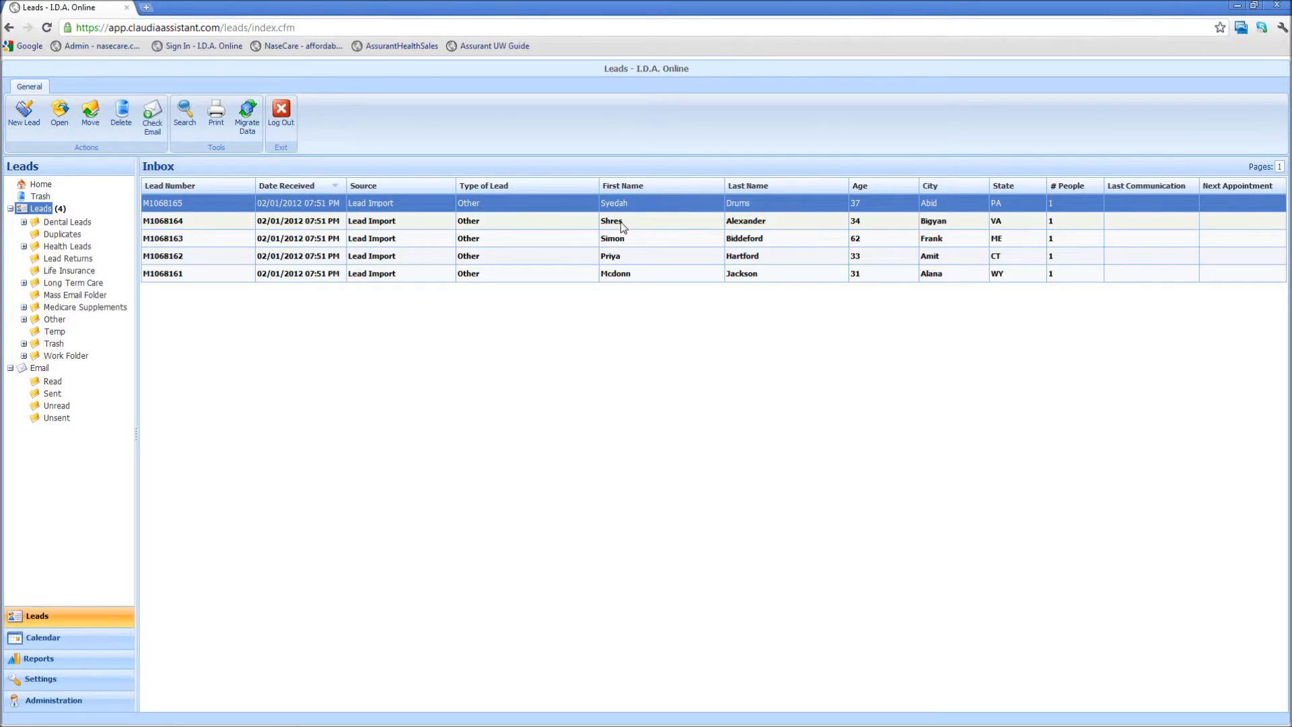
pyautogui.moveTo(629, 225)
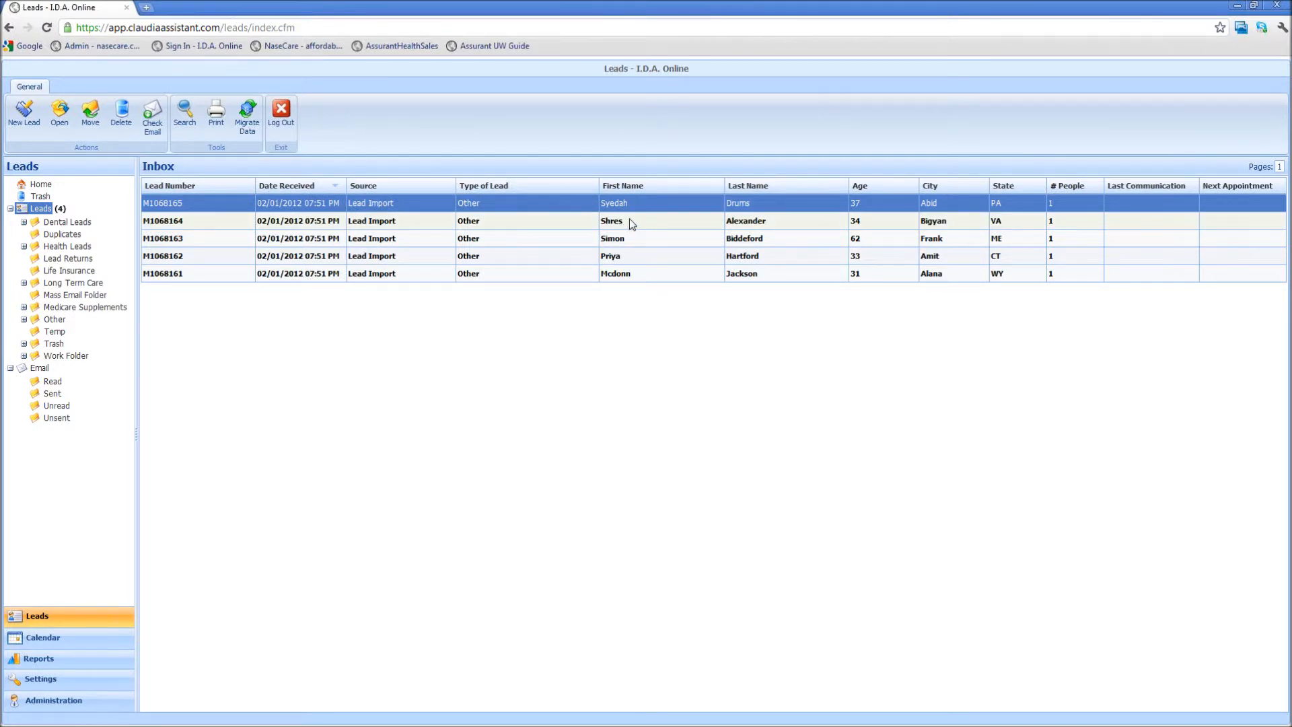
pyautogui.moveTo(616, 248)
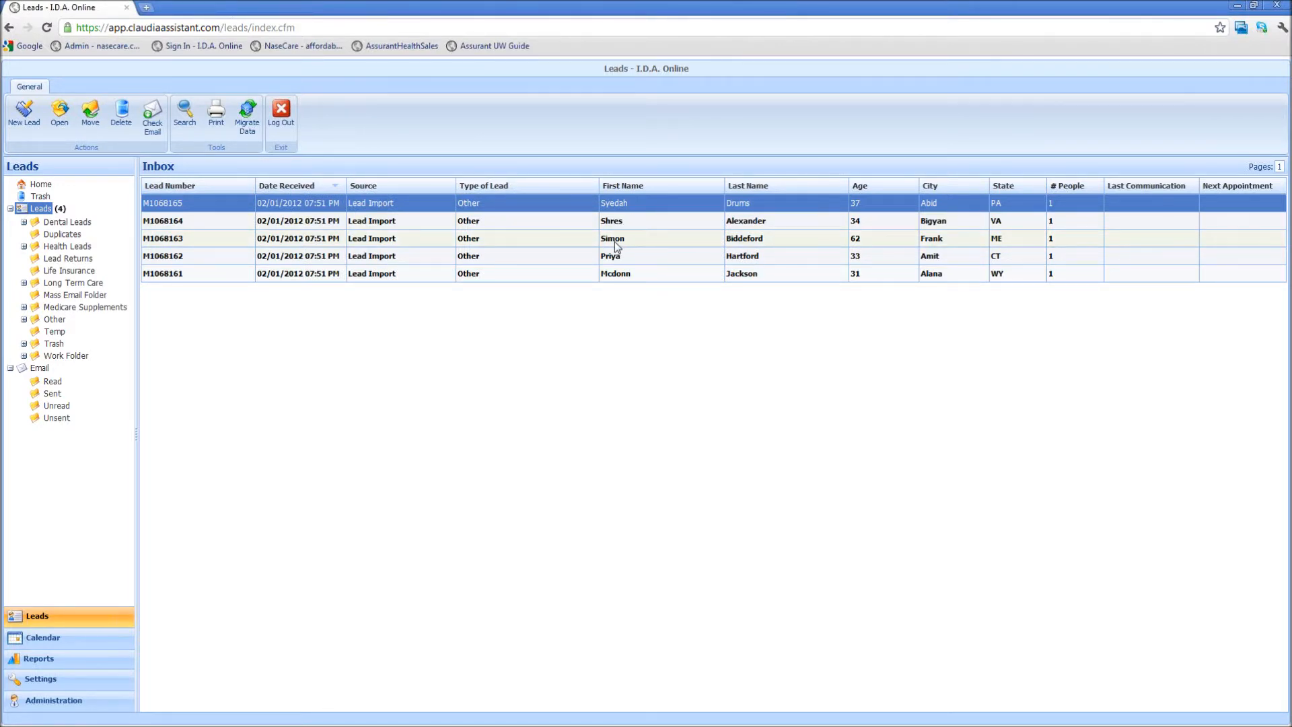
pyautogui.moveTo(485, 237)
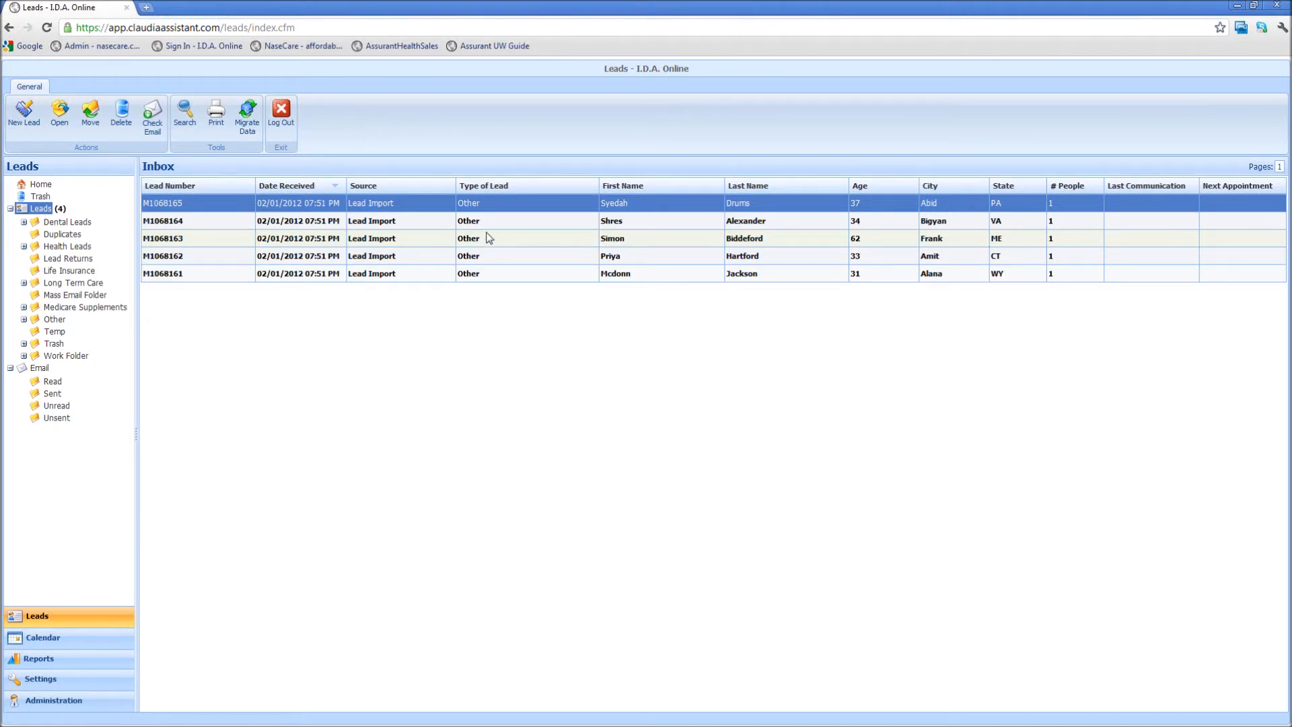